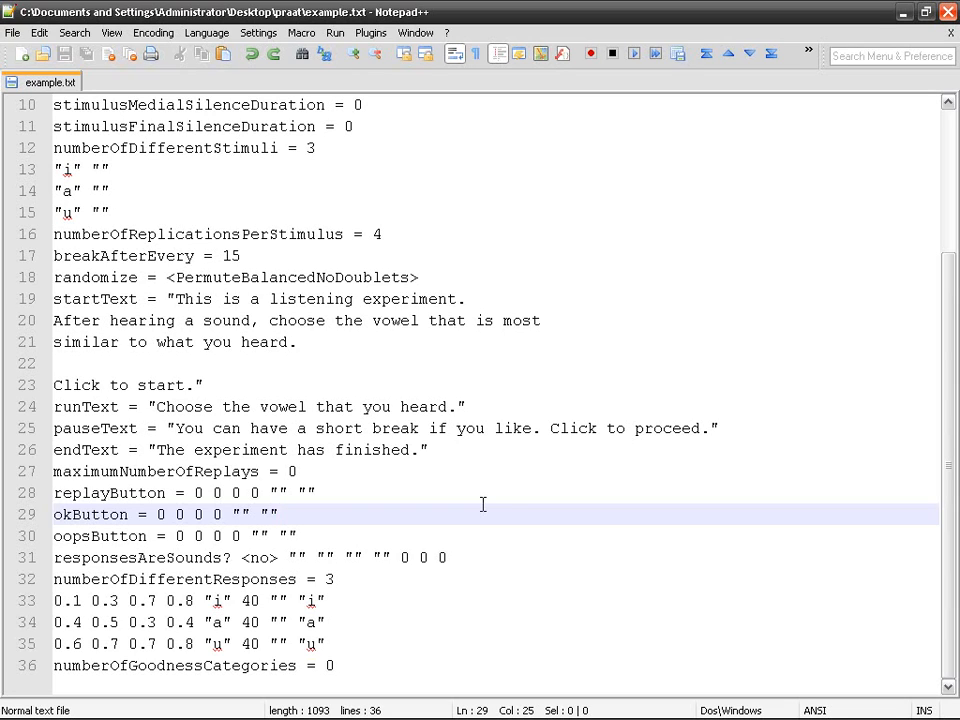
mouse_move(417, 506)
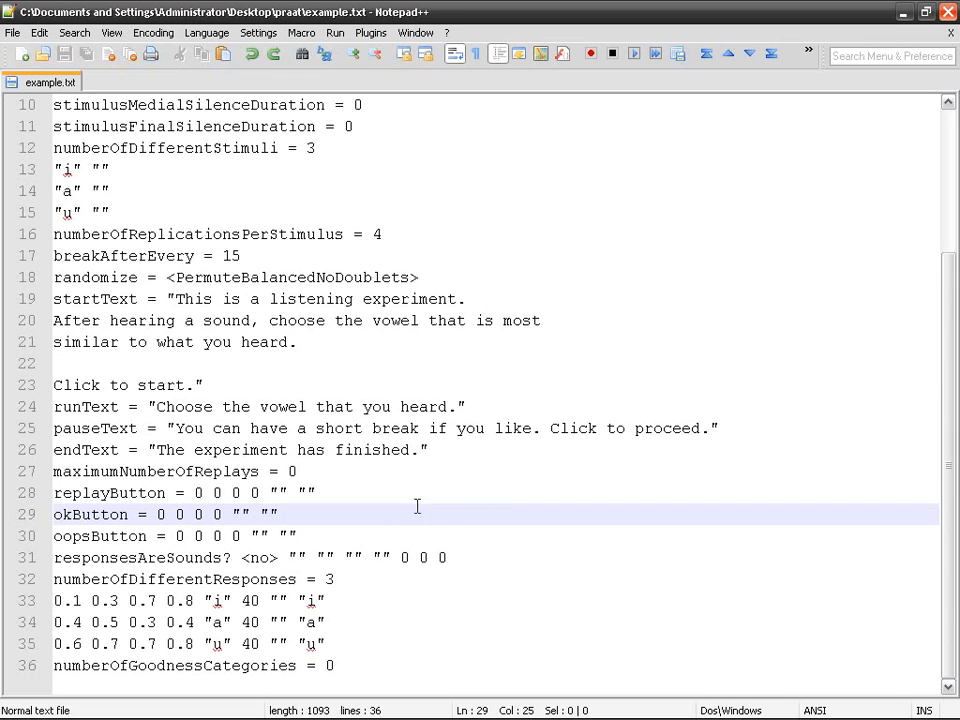
mouse_move(56, 580)
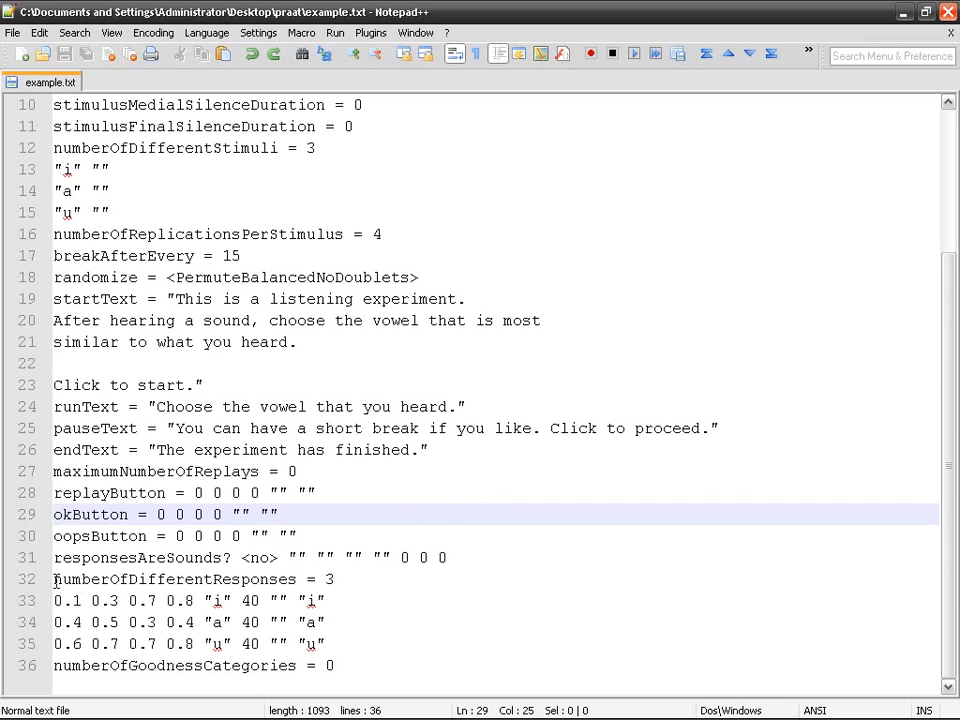
- Select the three vowel response lines and restore the Notepad++ window to a smaller size
left_click_drag(53, 579, 325, 643)
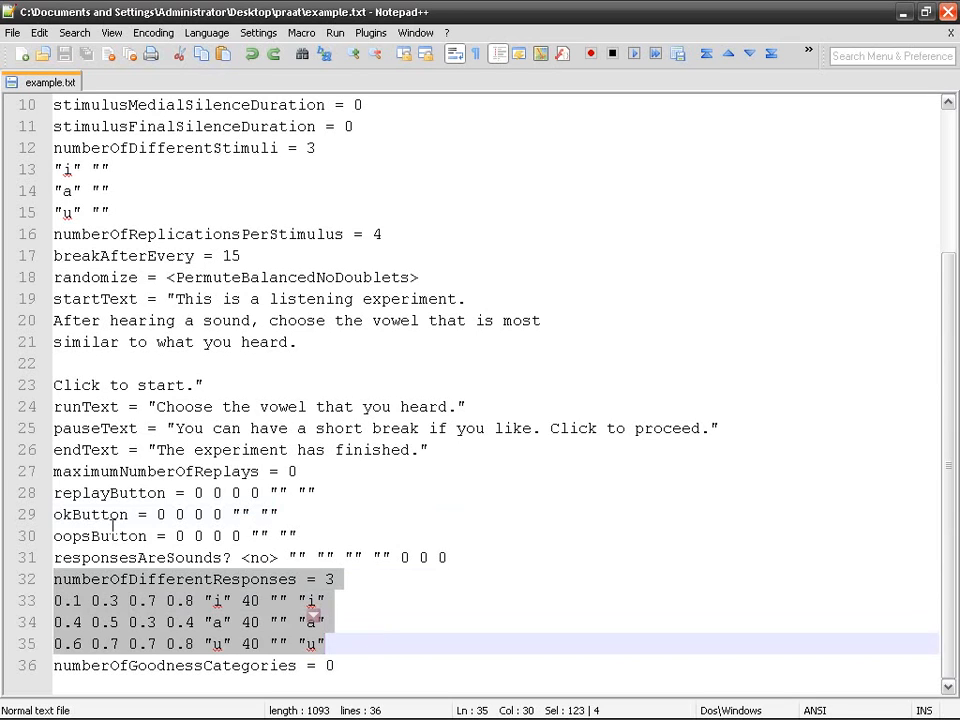
left_click(330, 579)
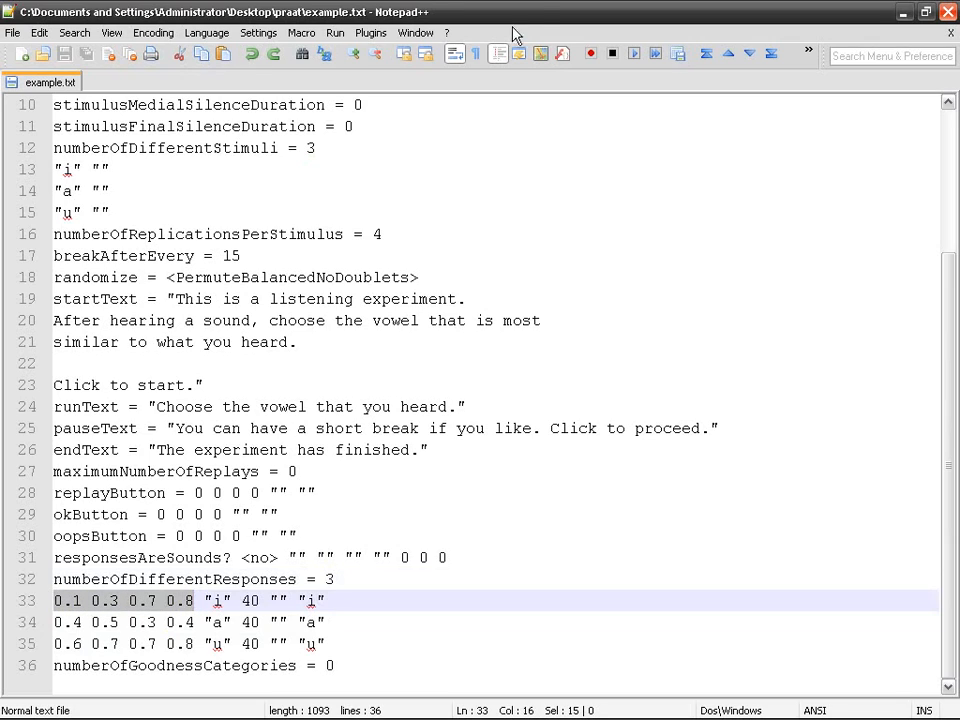
left_click(921, 12)
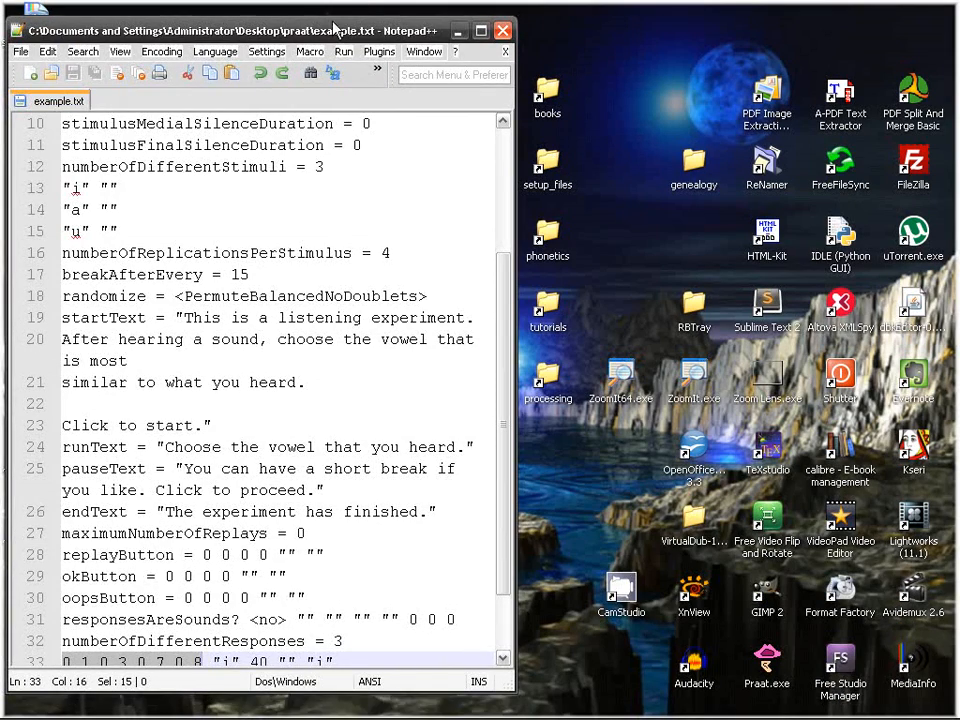
- Read example.txt into Praat Objects and run the ExperimentMFC to its start screen
left_click(125, 57)
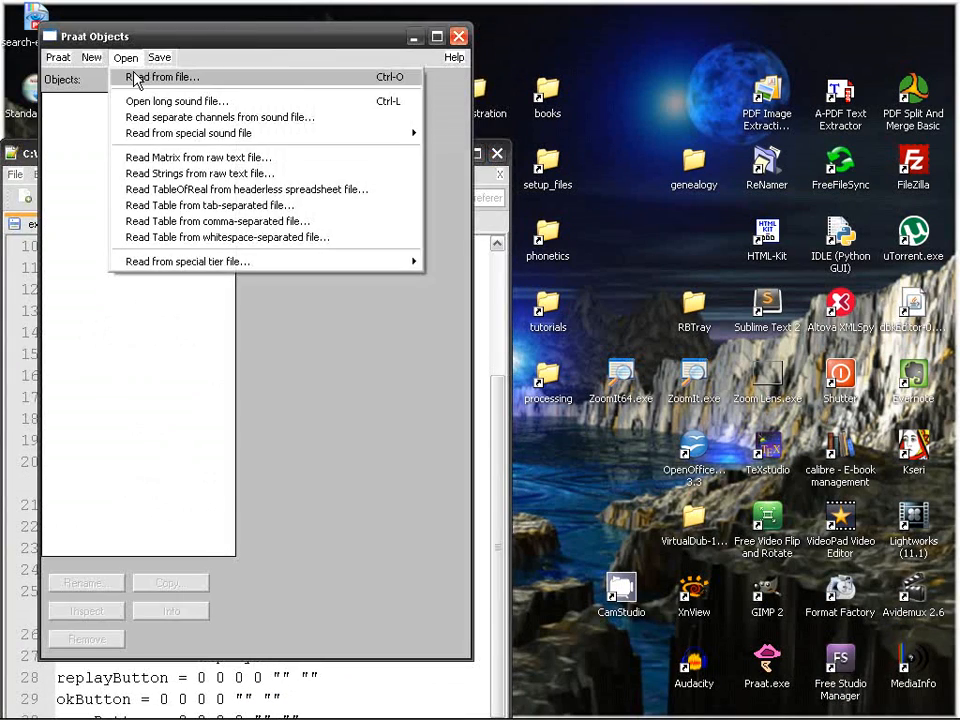
left_click(163, 77)
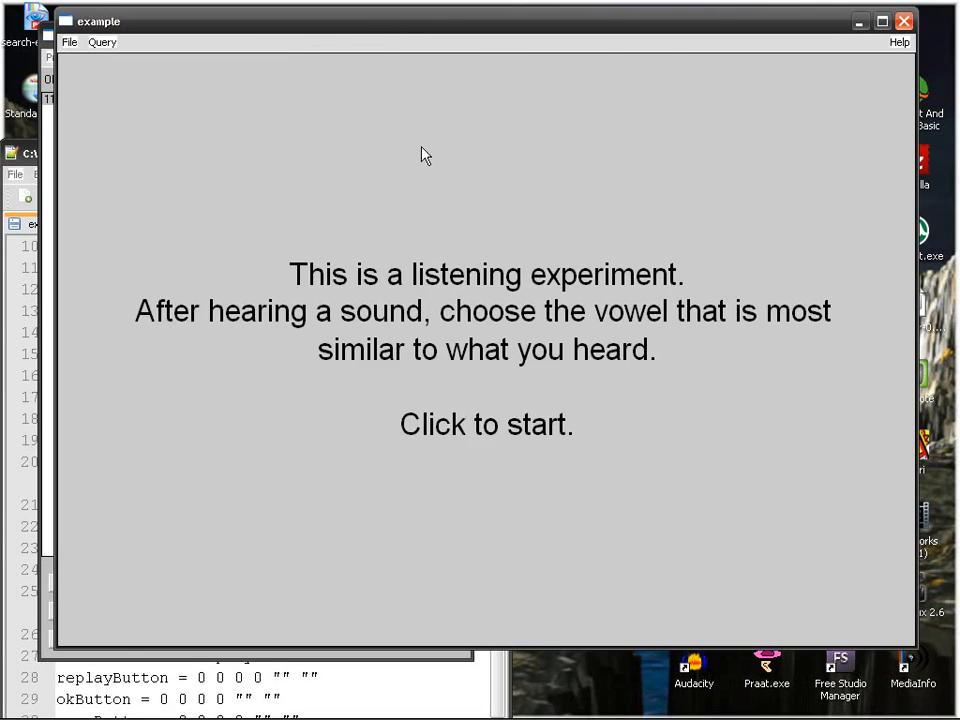
left_click(487, 420)
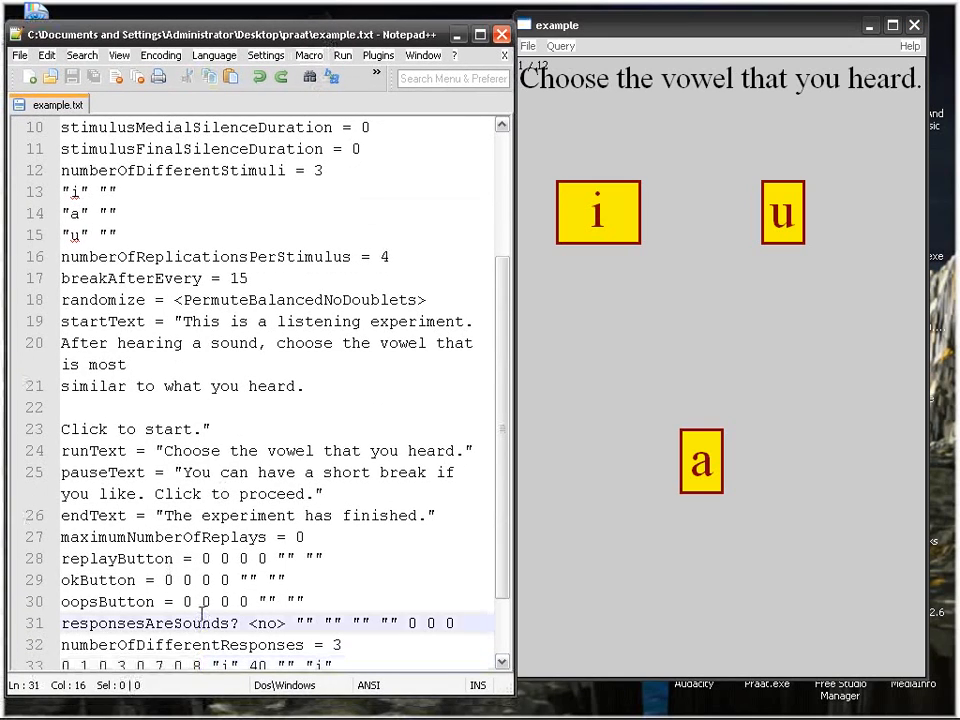
scroll("down", 3)
type("2")
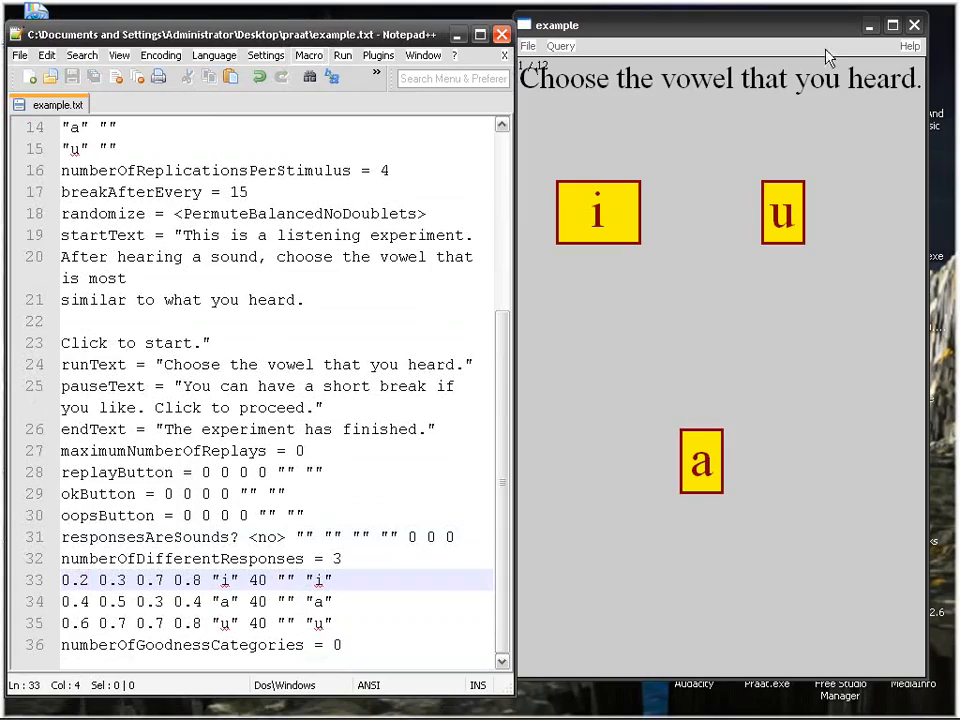
left_click(911, 25)
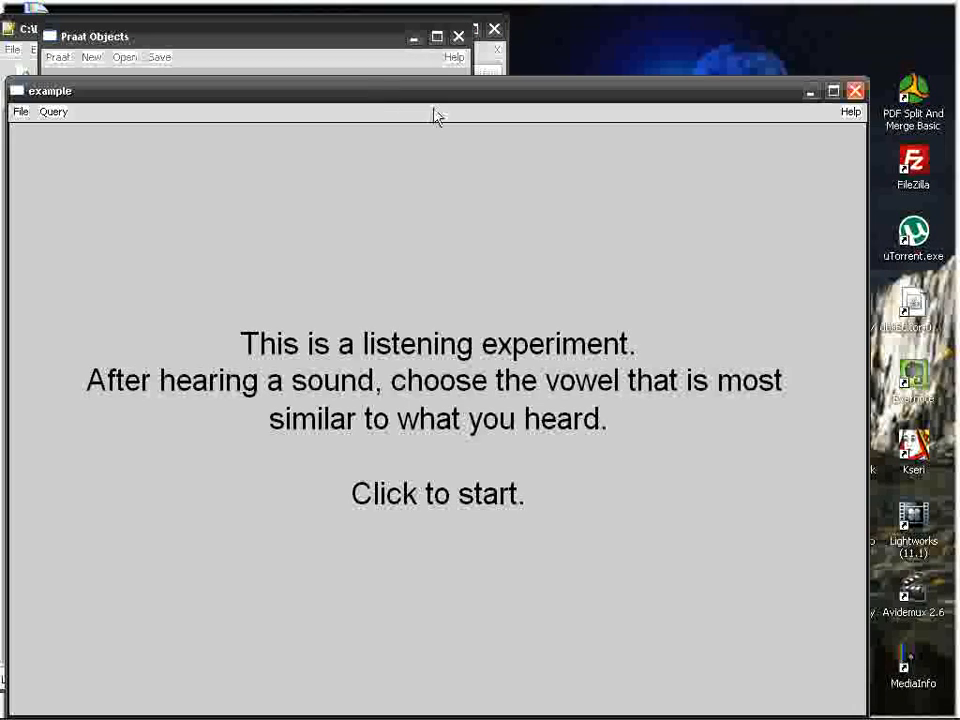
- Click the start screen to reach the first trial with i, u and a choices
left_click(437, 493)
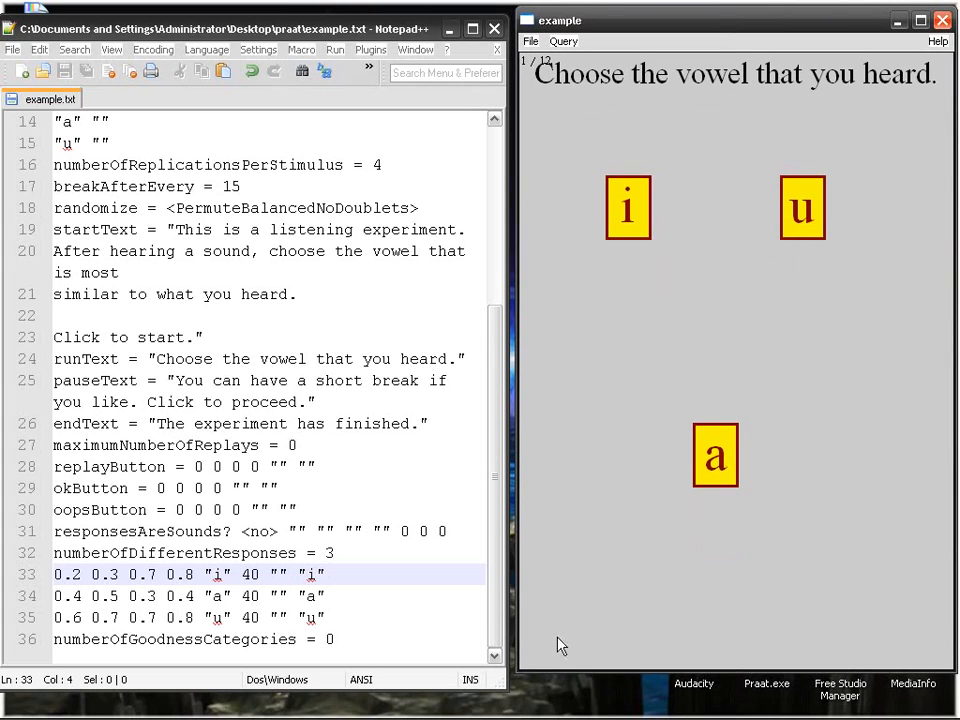
mouse_move(540, 670)
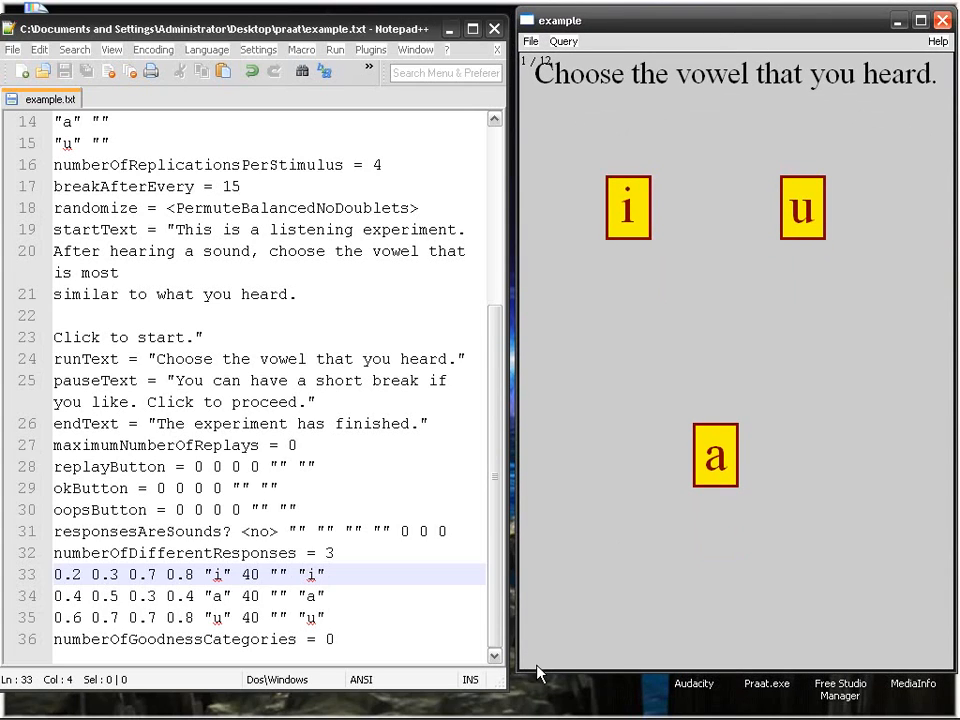
mouse_move(528, 673)
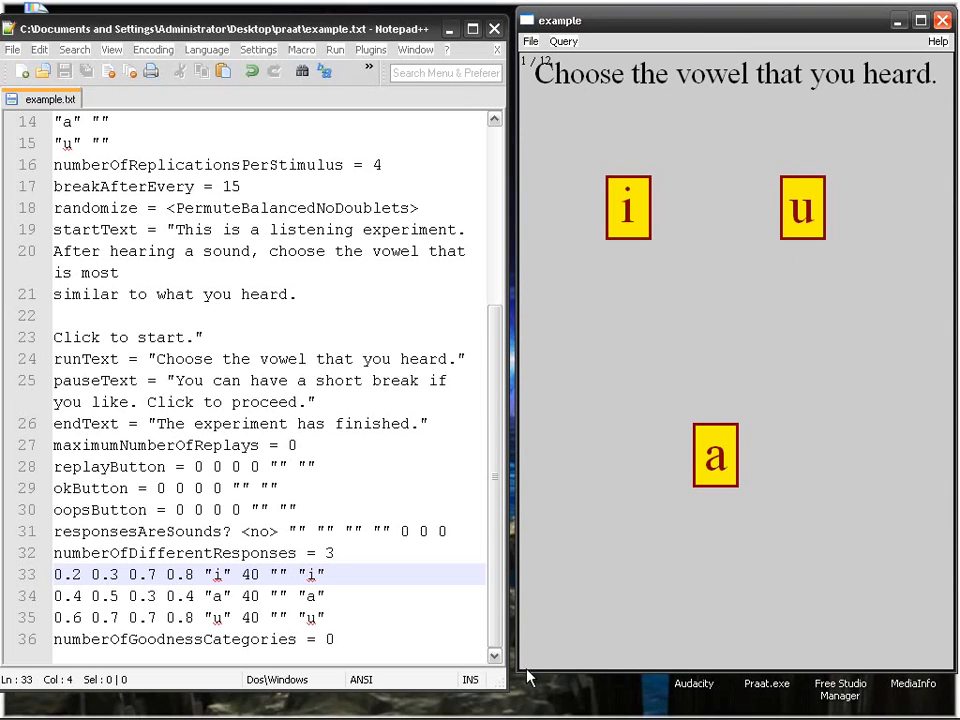
mouse_move(540, 665)
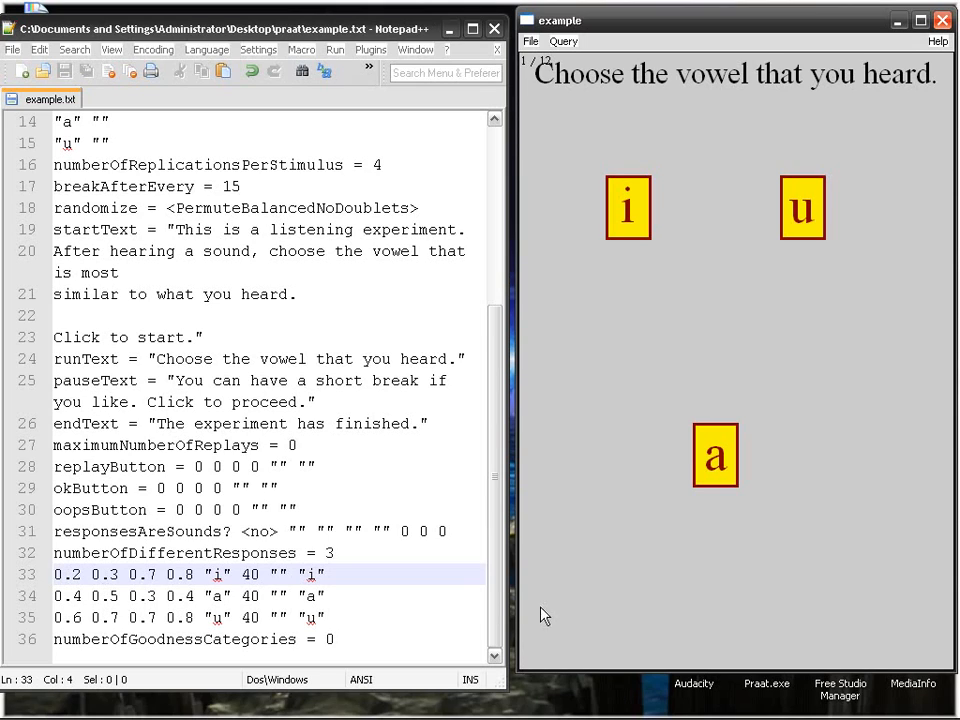
mouse_move(612, 178)
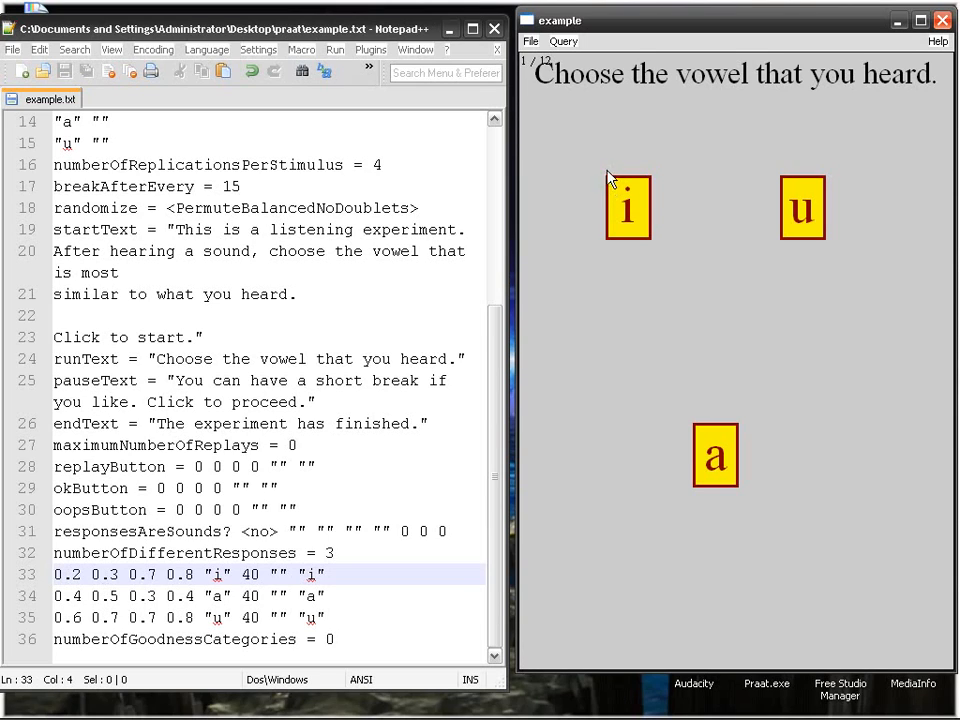
mouse_move(613, 168)
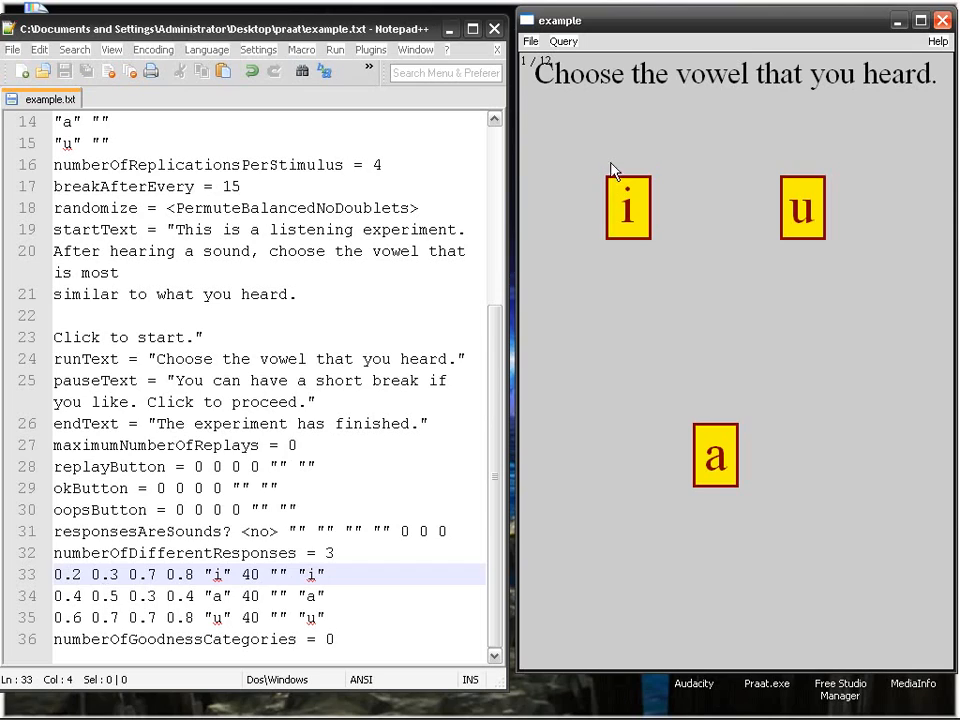
mouse_move(668, 184)
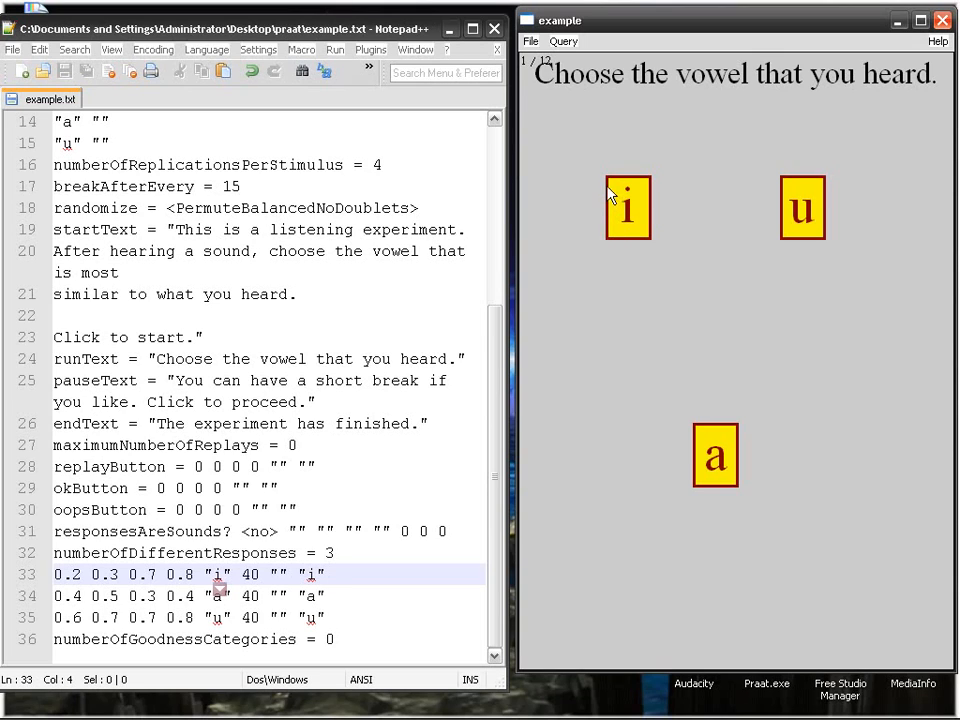
mouse_move(612, 247)
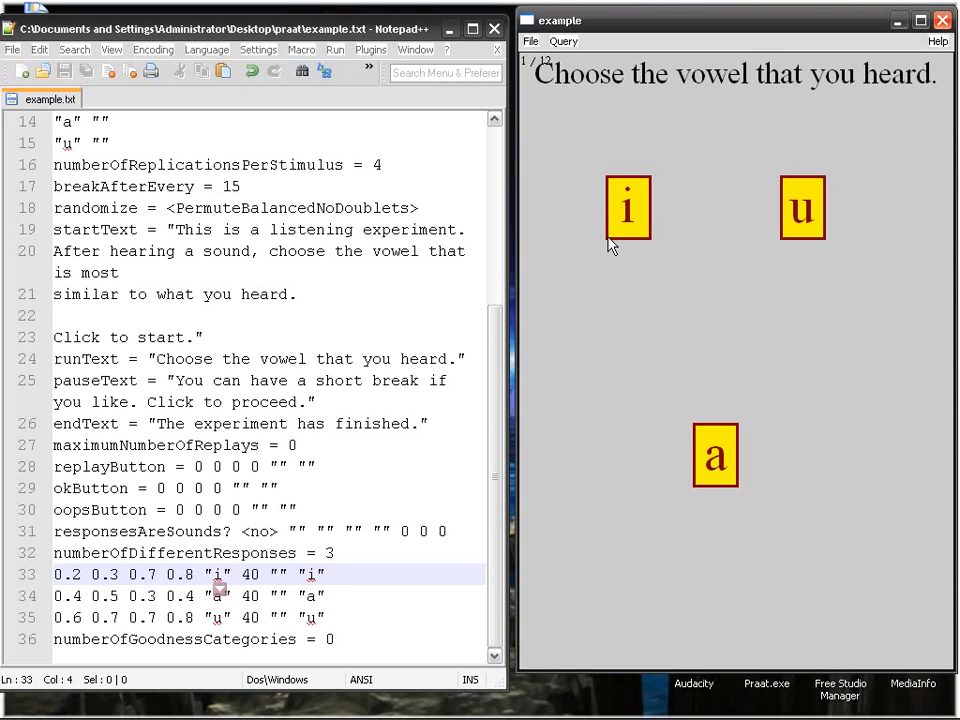
mouse_move(612, 195)
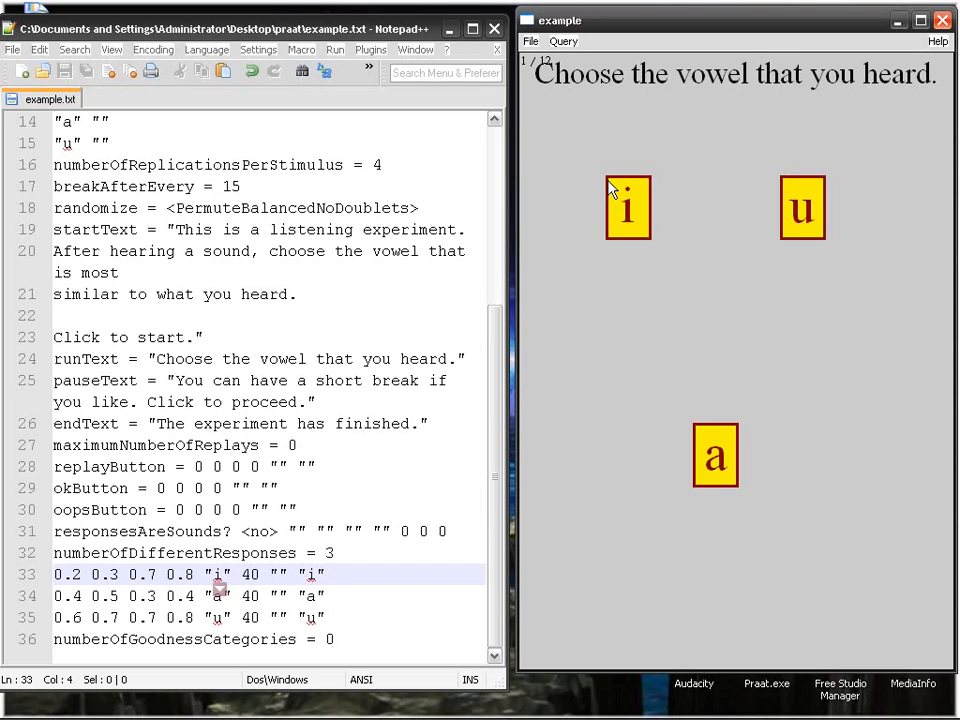
mouse_move(733, 205)
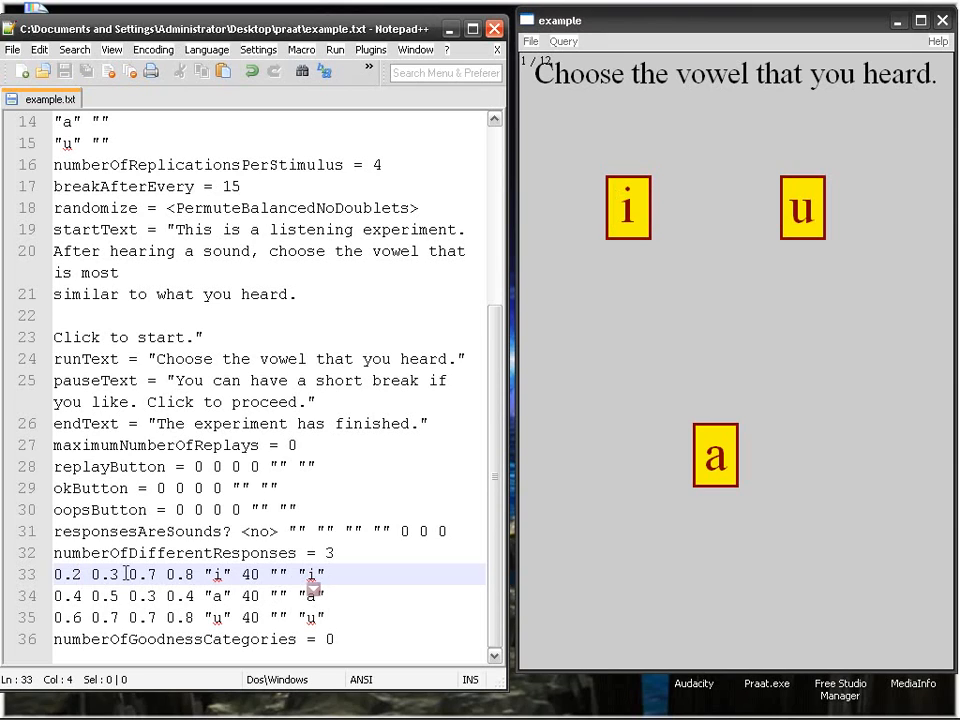
- Select '0.7 0.8' on line 33 and zoom in on the response lines
left_click_drag(124, 573, 195, 573)
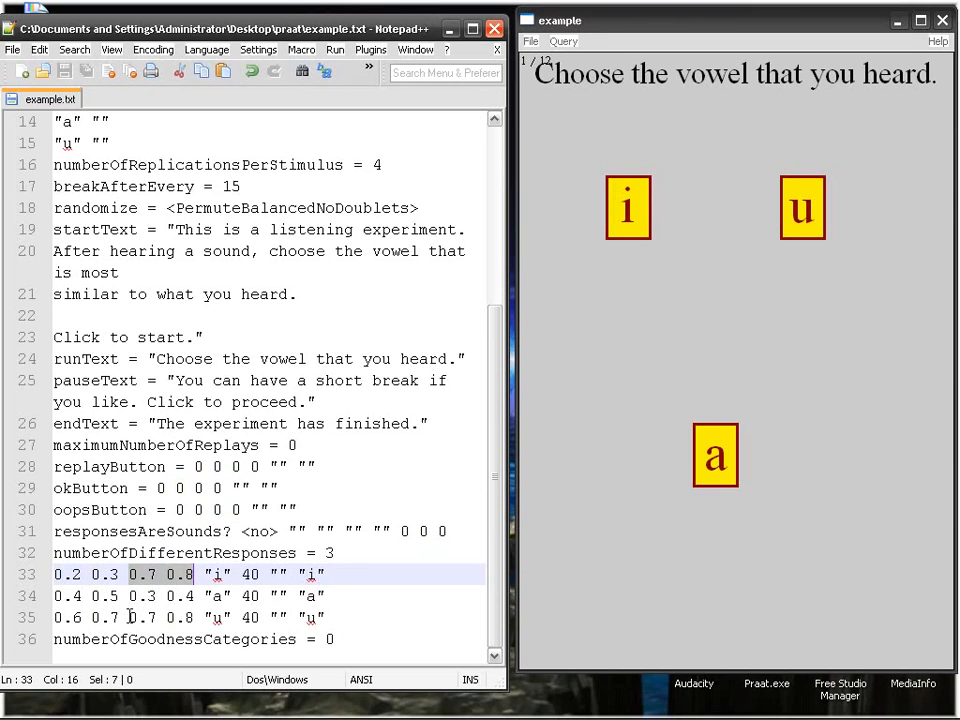
mouse_move(613, 216)
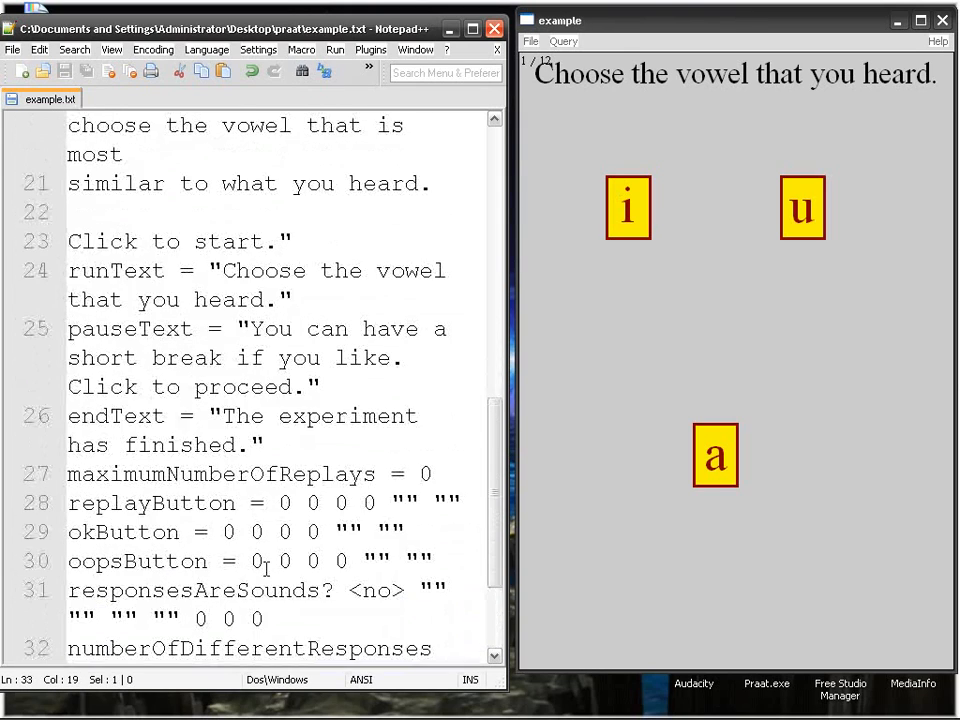
scroll("down", 3)
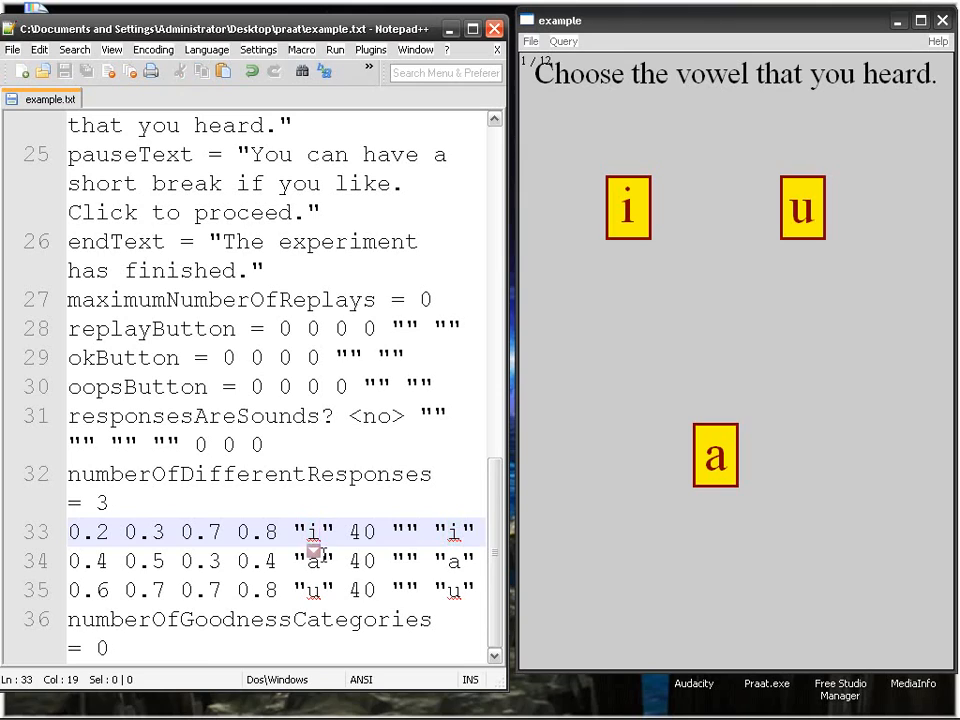
mouse_move(632, 215)
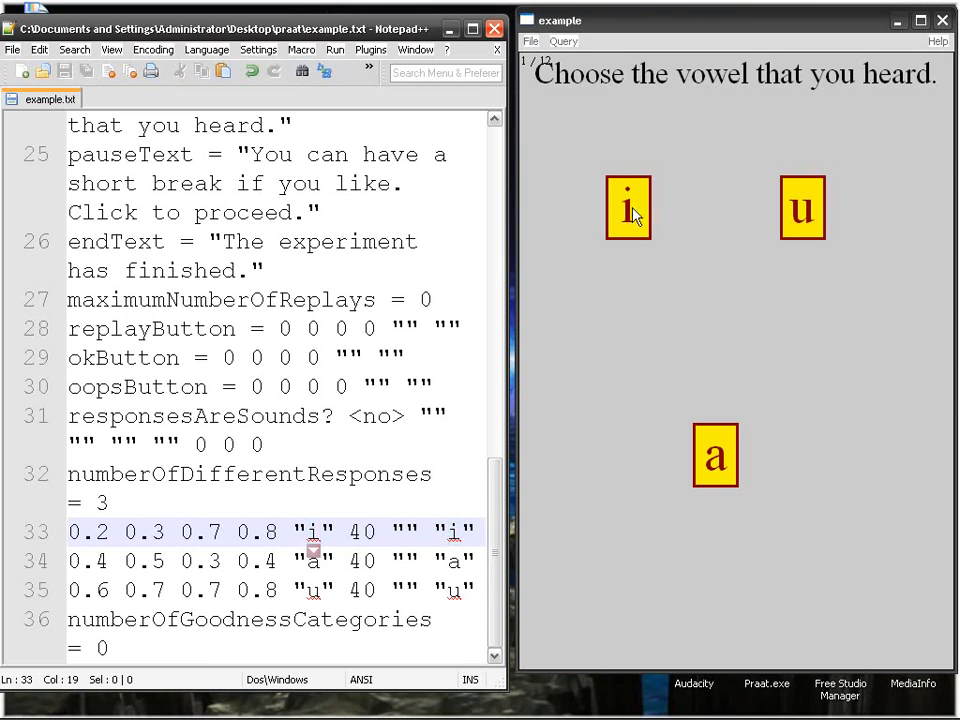
mouse_move(696, 461)
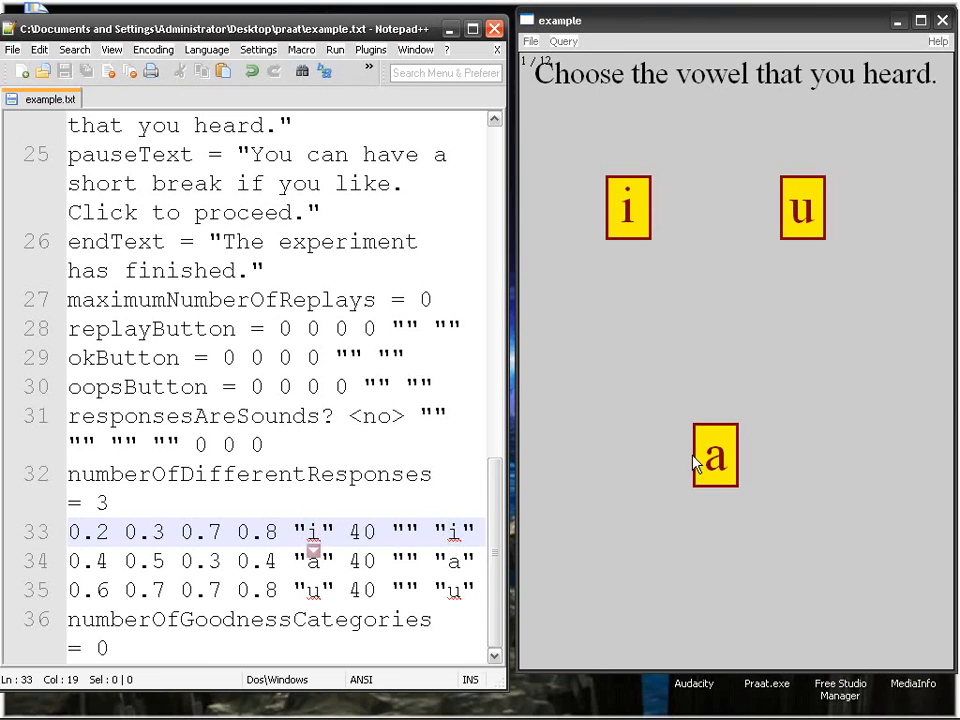
- Change the response button texts to 'knee' and 'hat' in example.txt
type("k")
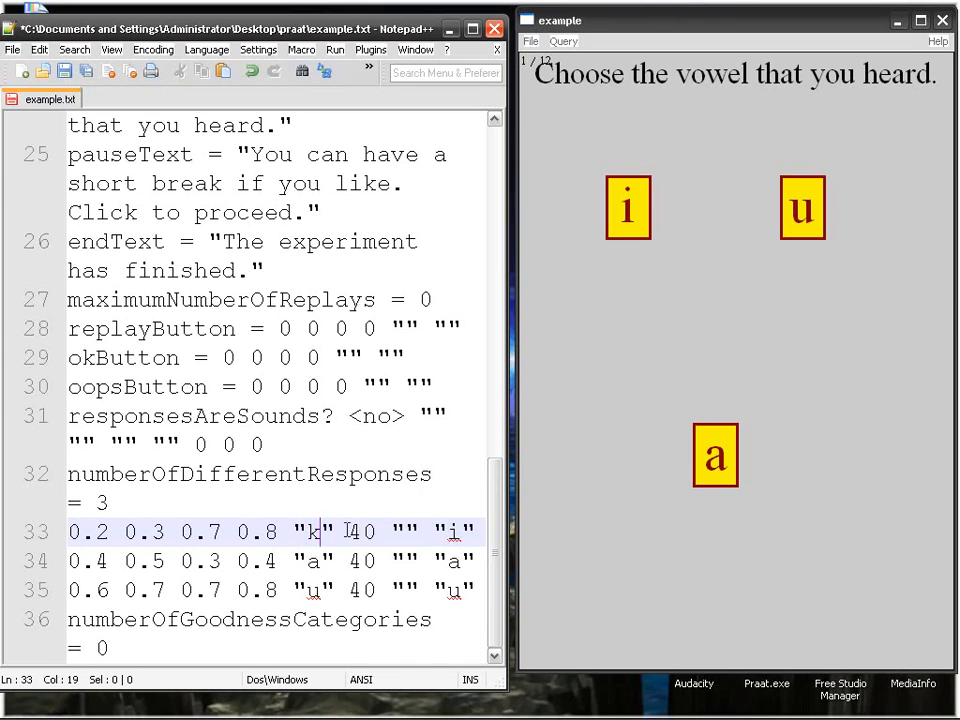
type("nee")
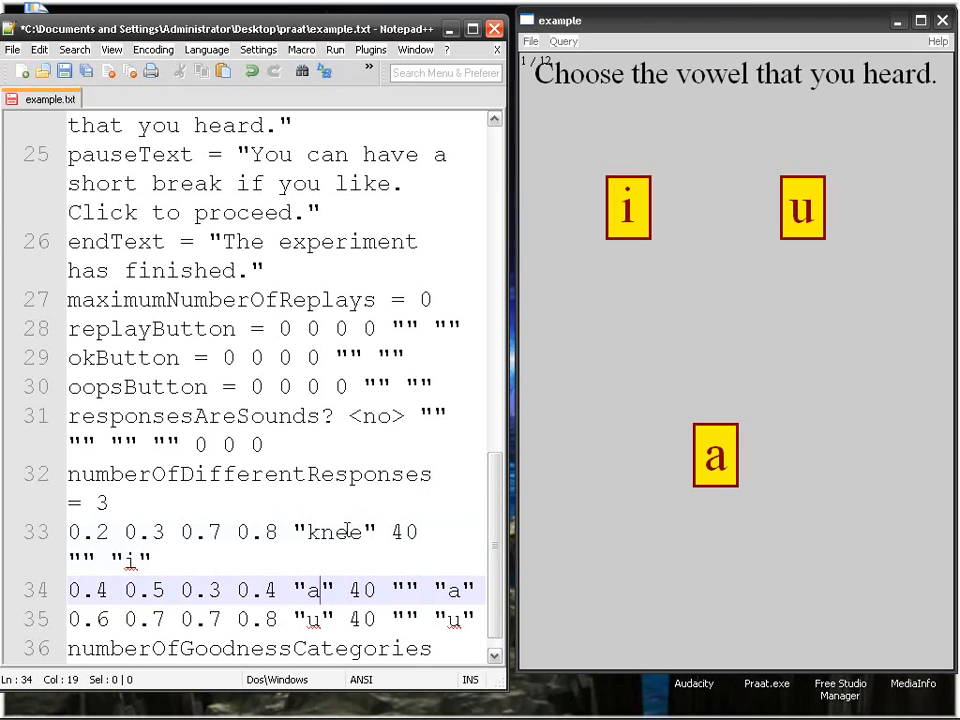
type("hat")
left_click(272, 620)
type("pool")
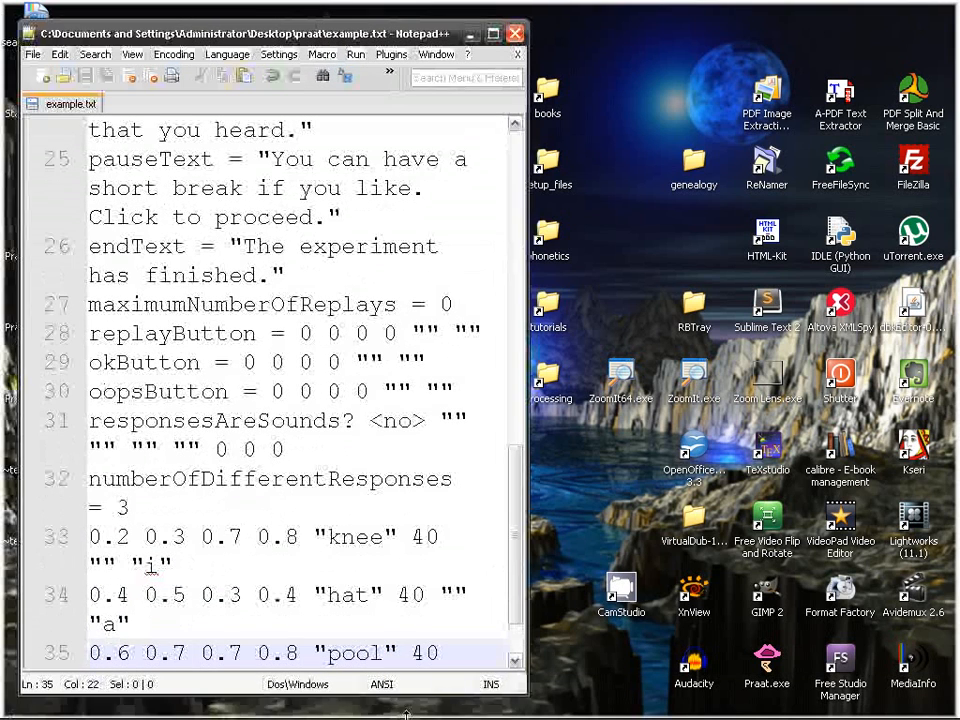
- Run the ExperimentMFC example from Praat Objects to show knee, pool and hat buttons
left_click(125, 57)
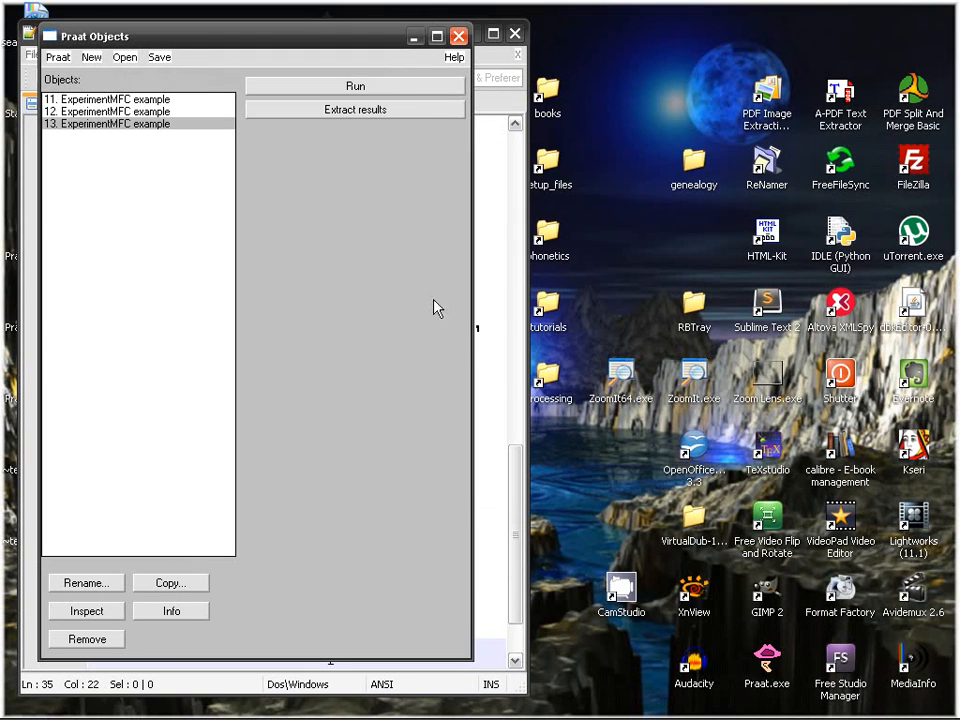
left_click(355, 85)
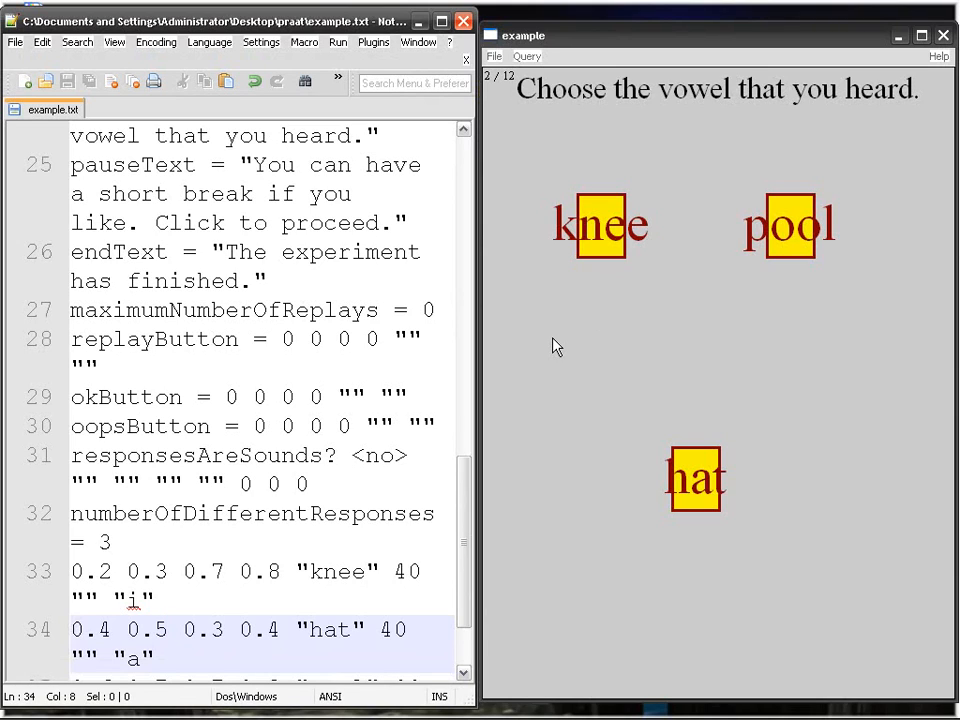
double_click(337, 571)
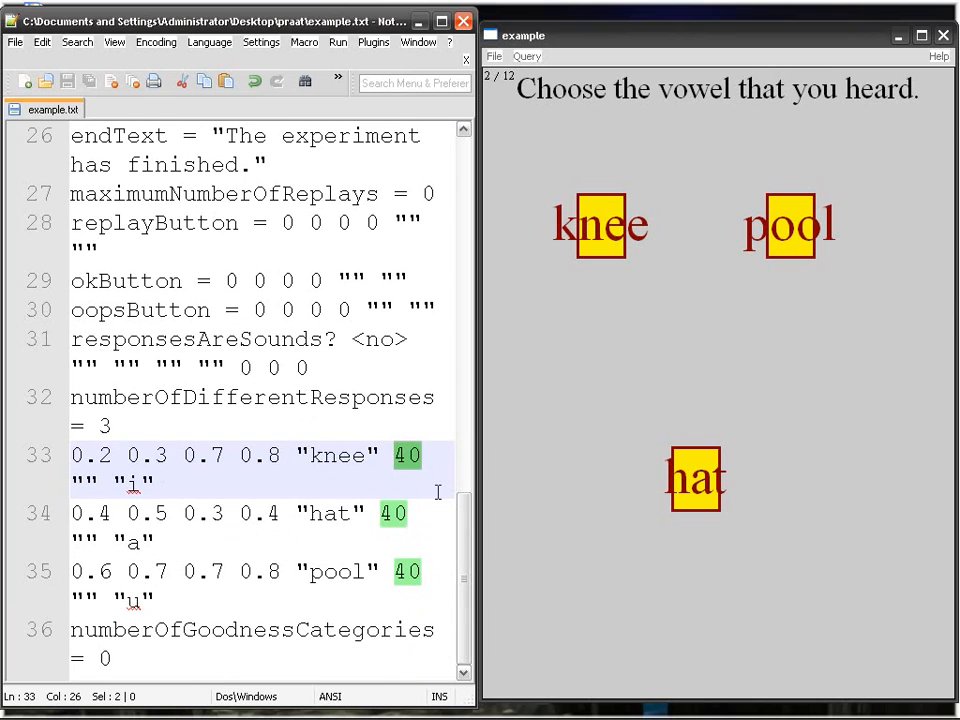
mouse_move(225, 502)
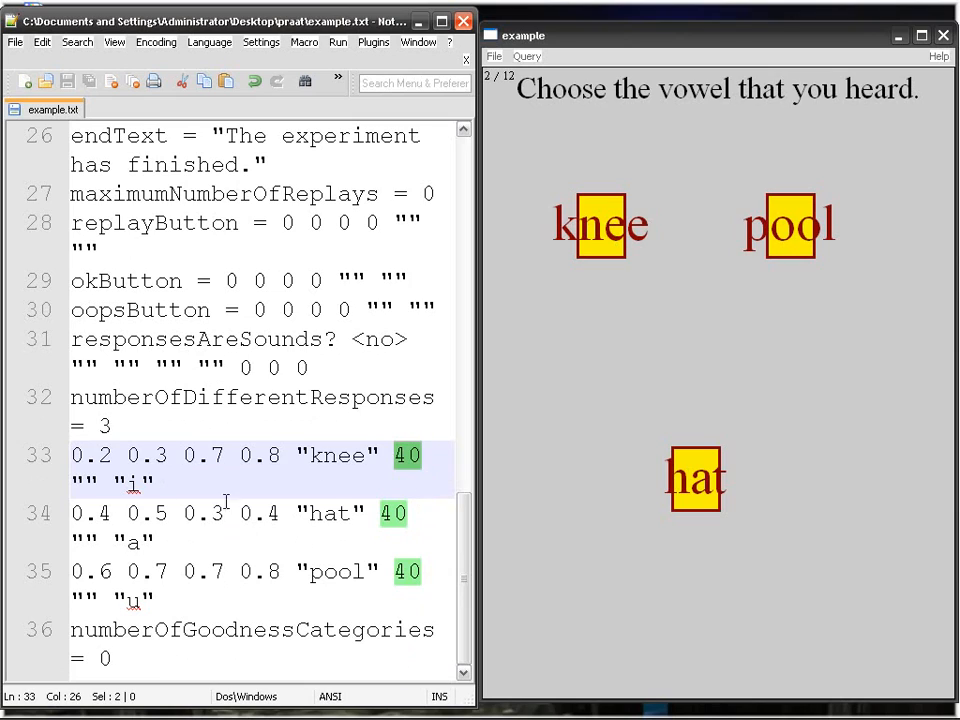
mouse_move(133, 497)
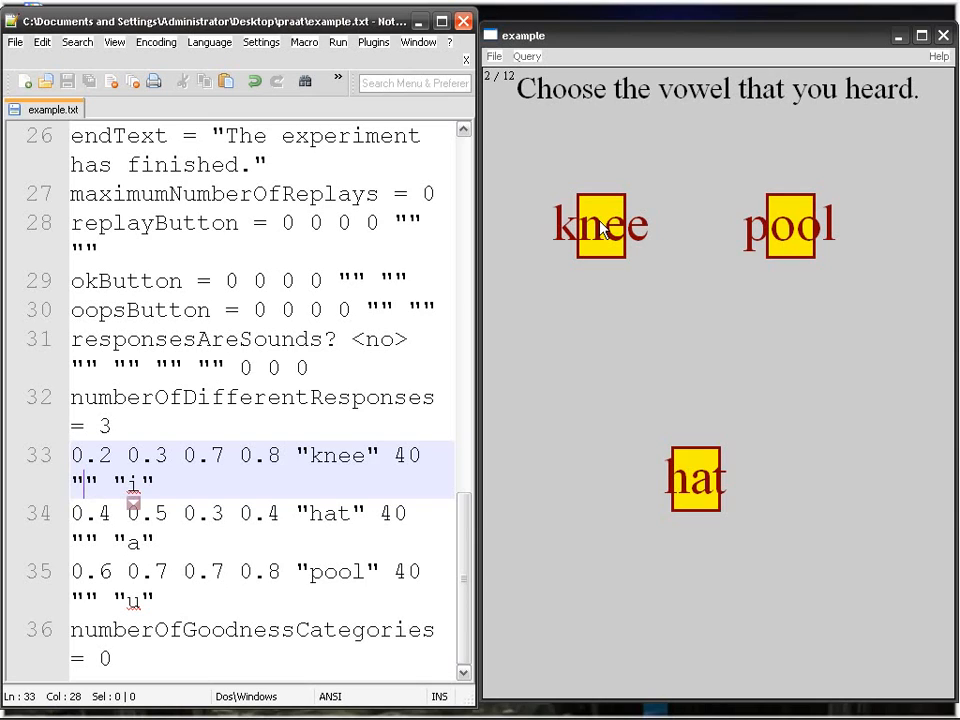
- Fill the key quotes on lines 33–35 with i, a and u
type("i")
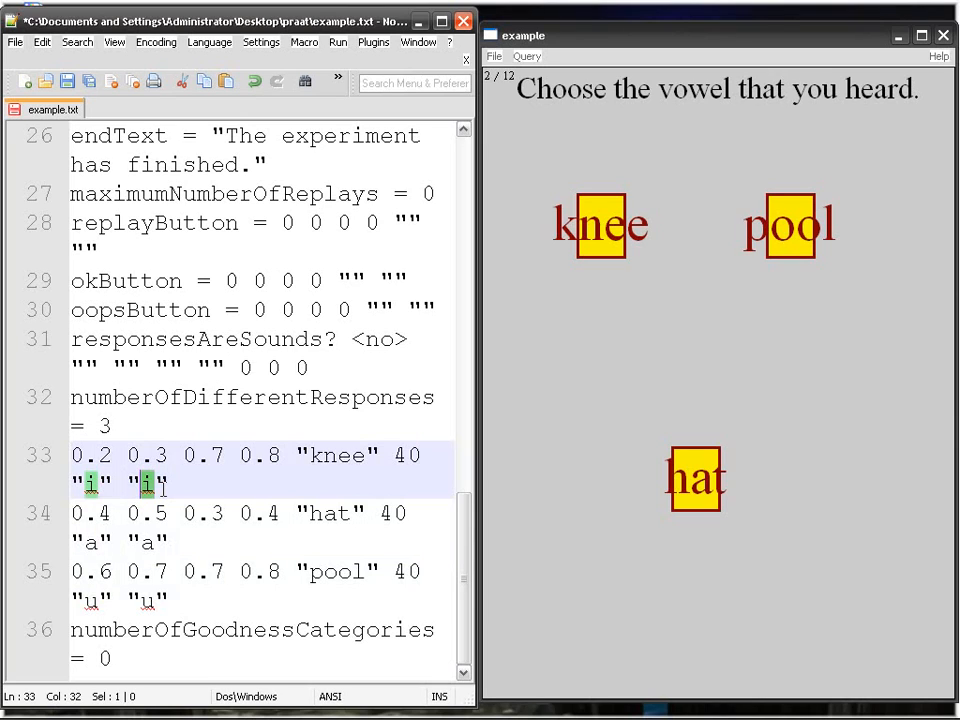
type("k")
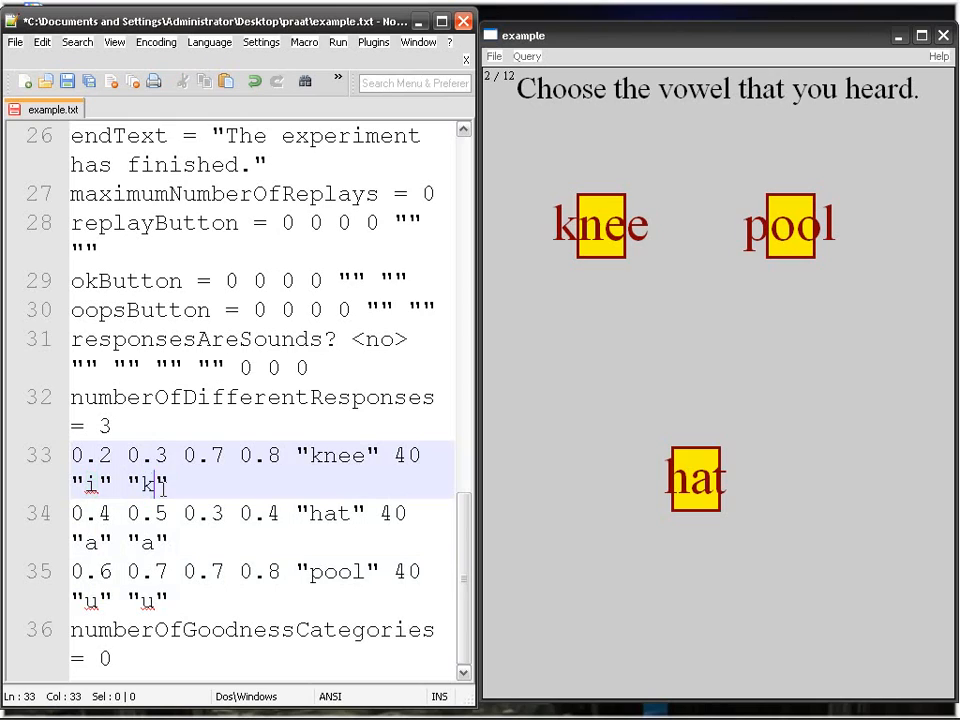
type("i")
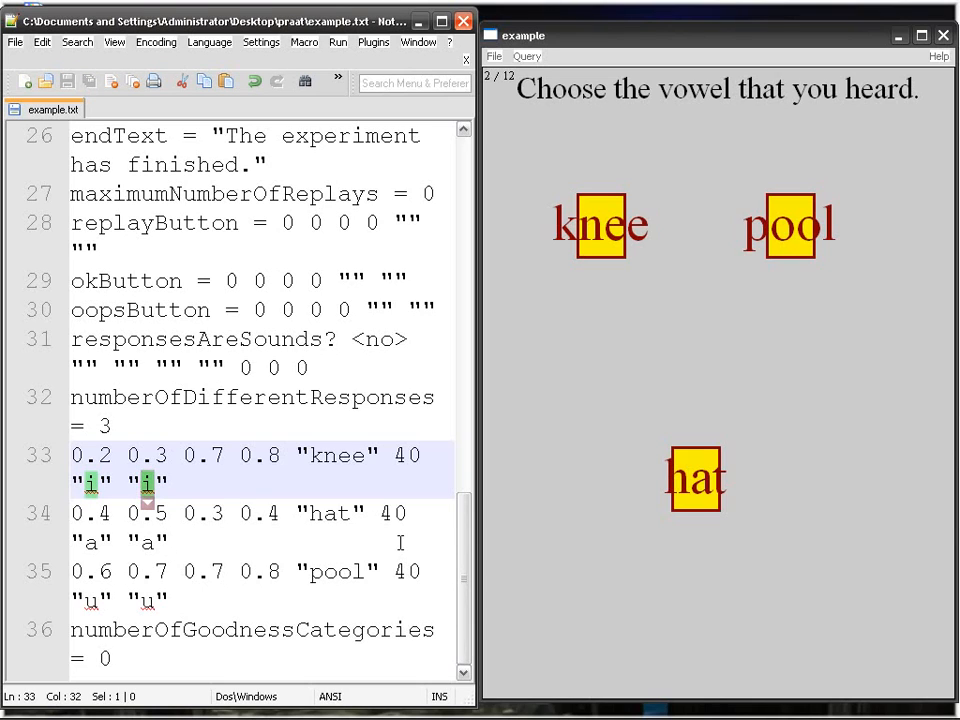
left_click(400, 571)
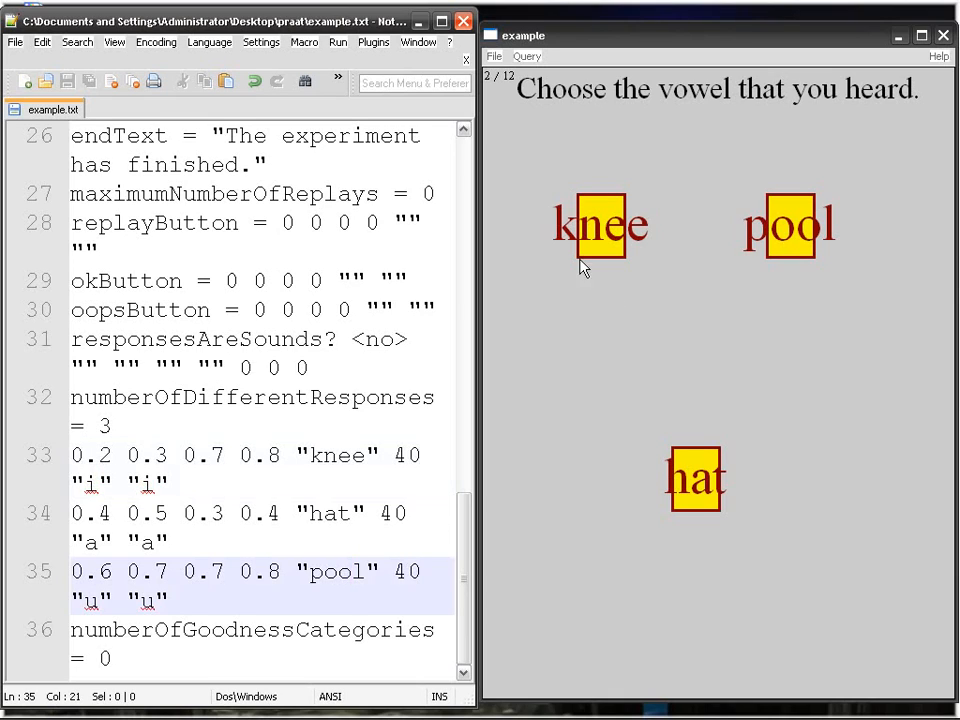
mouse_move(600, 235)
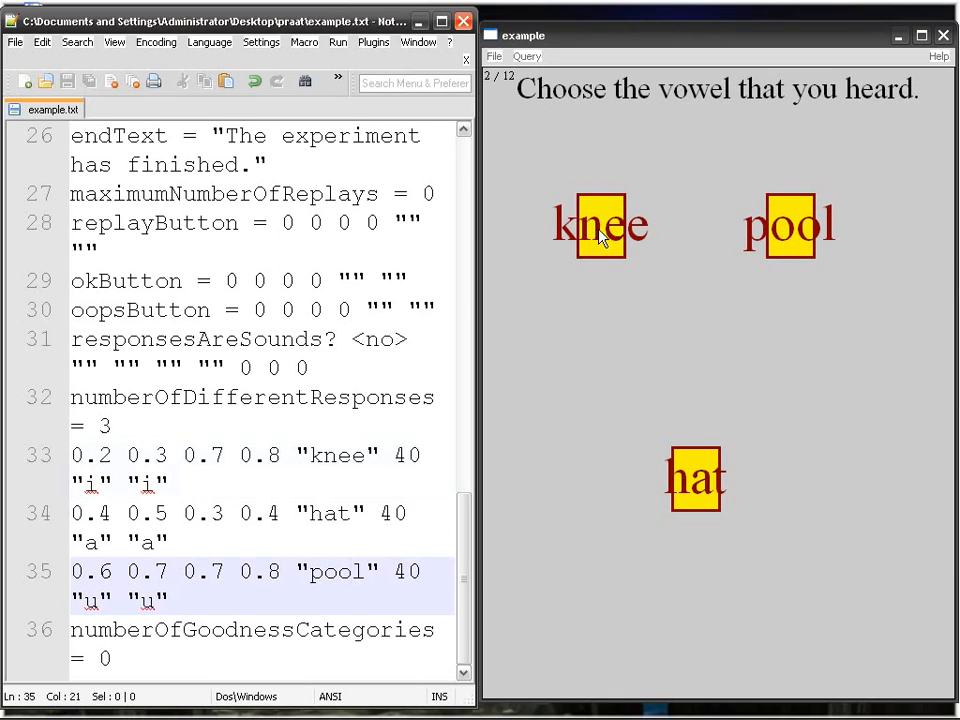
mouse_move(612, 230)
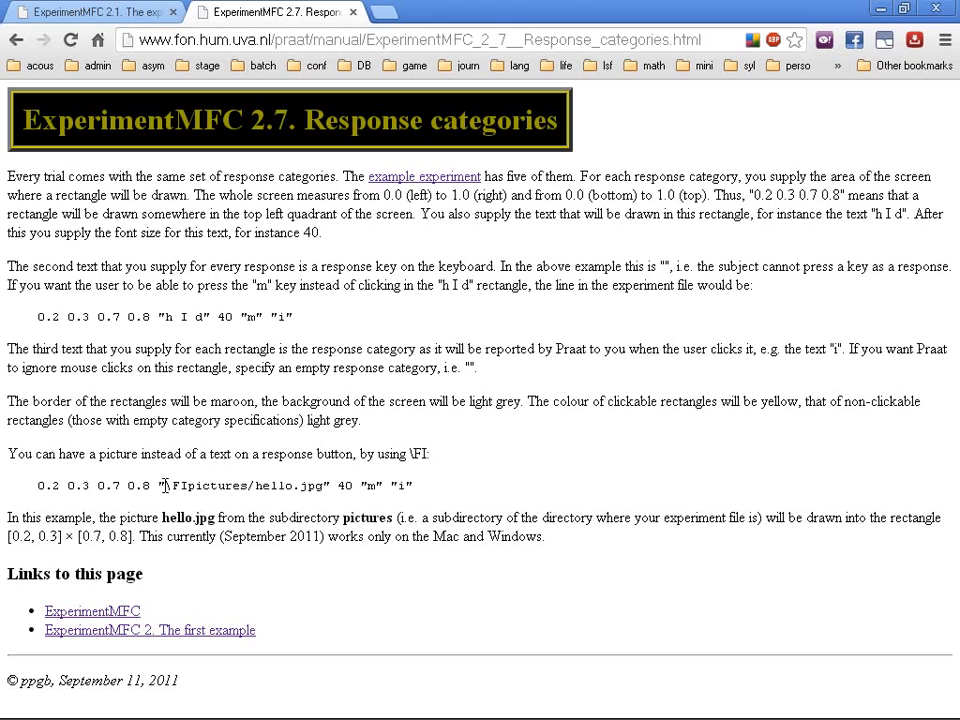
- Select the \FIpictures/ prefix in Chrome's ExperimentMFC picture example line
left_click_drag(166, 485, 325, 485)
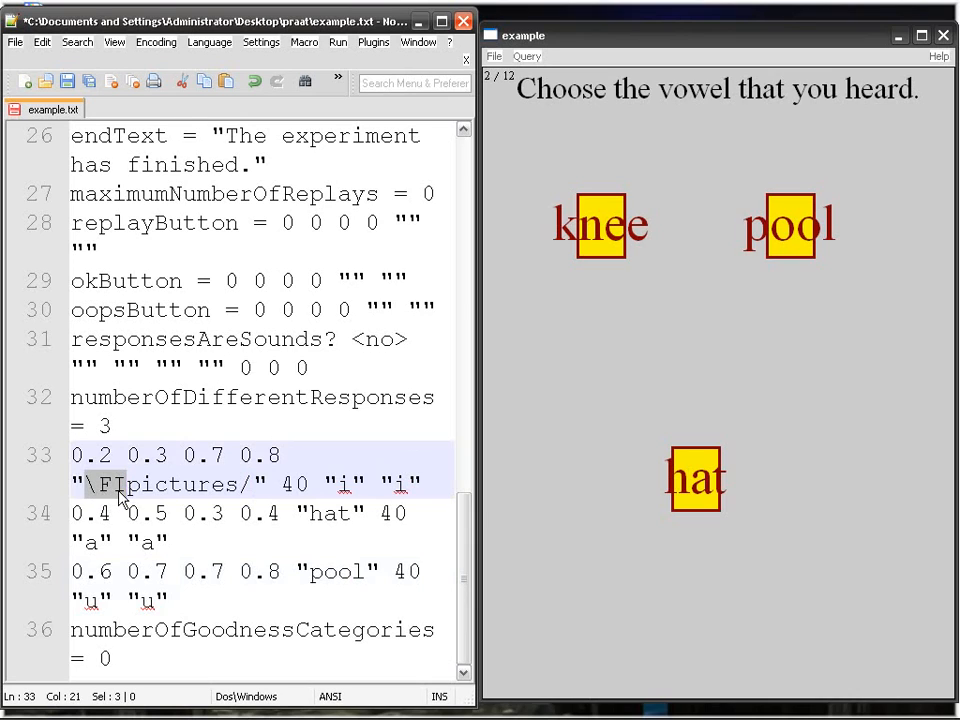
- Rewrite the labels as \FIknee.gif, \FIhat.gif and \FIpool.gif, removing 'pictures/'
left_click(125, 485)
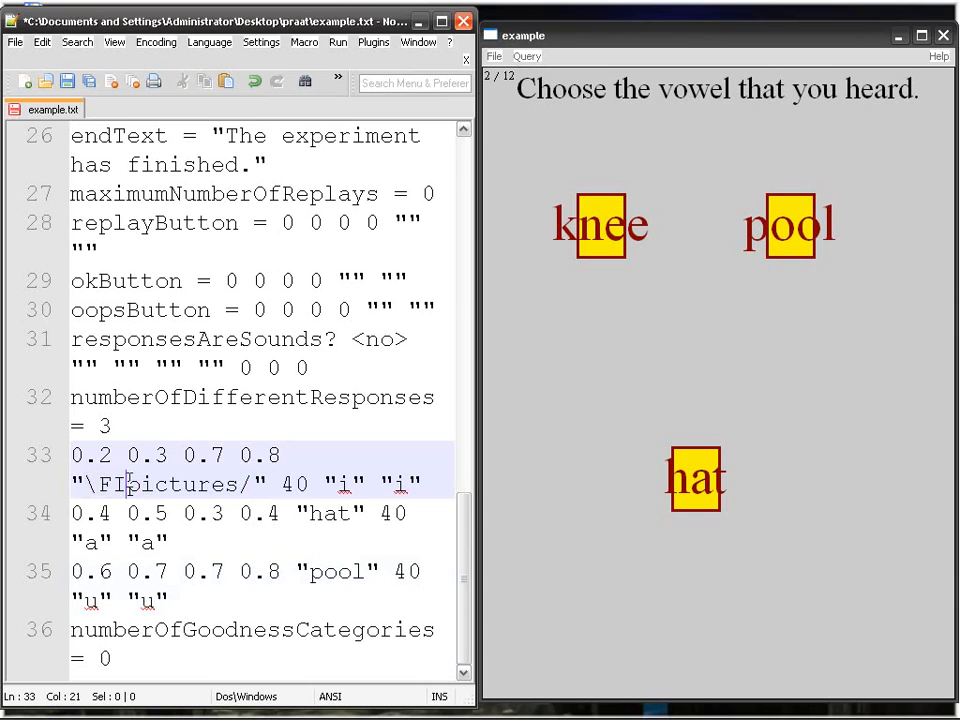
double_click(184, 485)
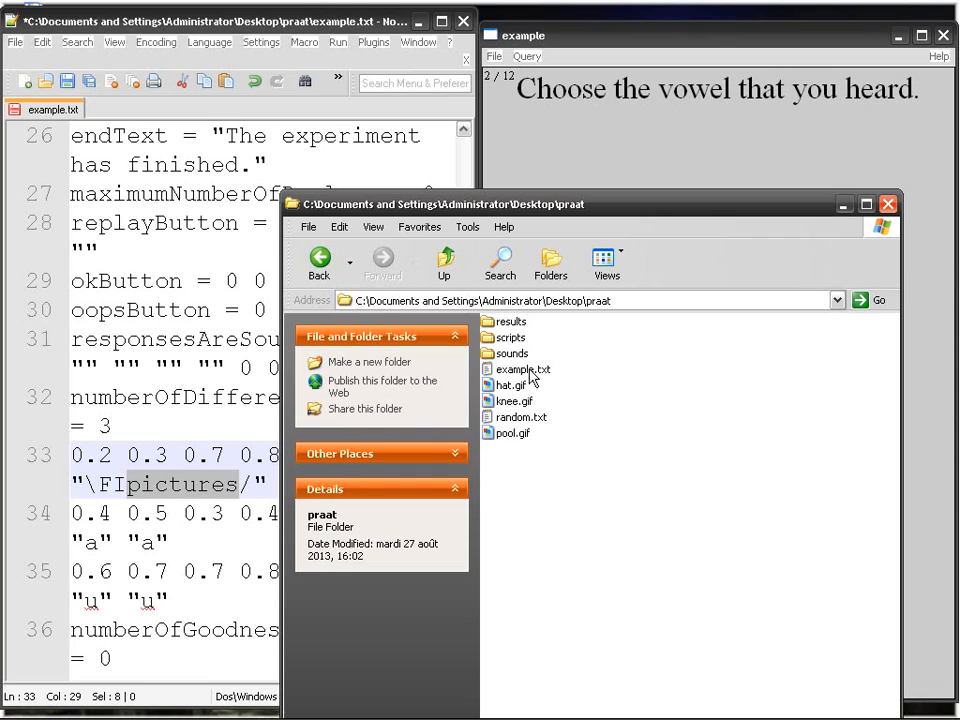
mouse_move(585, 415)
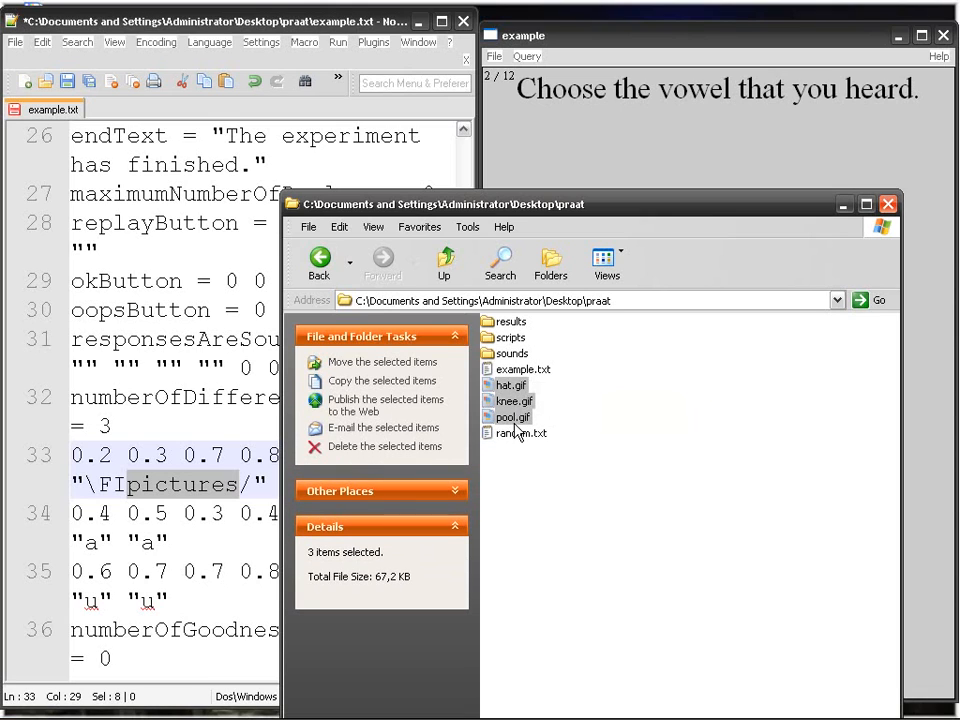
mouse_move(523, 369)
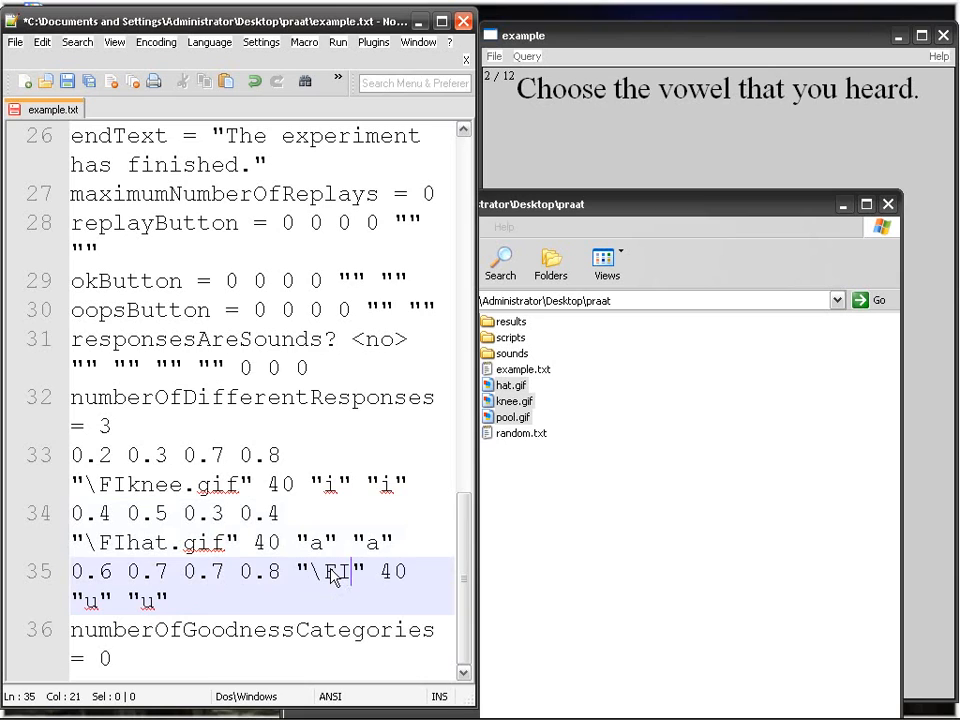
type("pool.g")
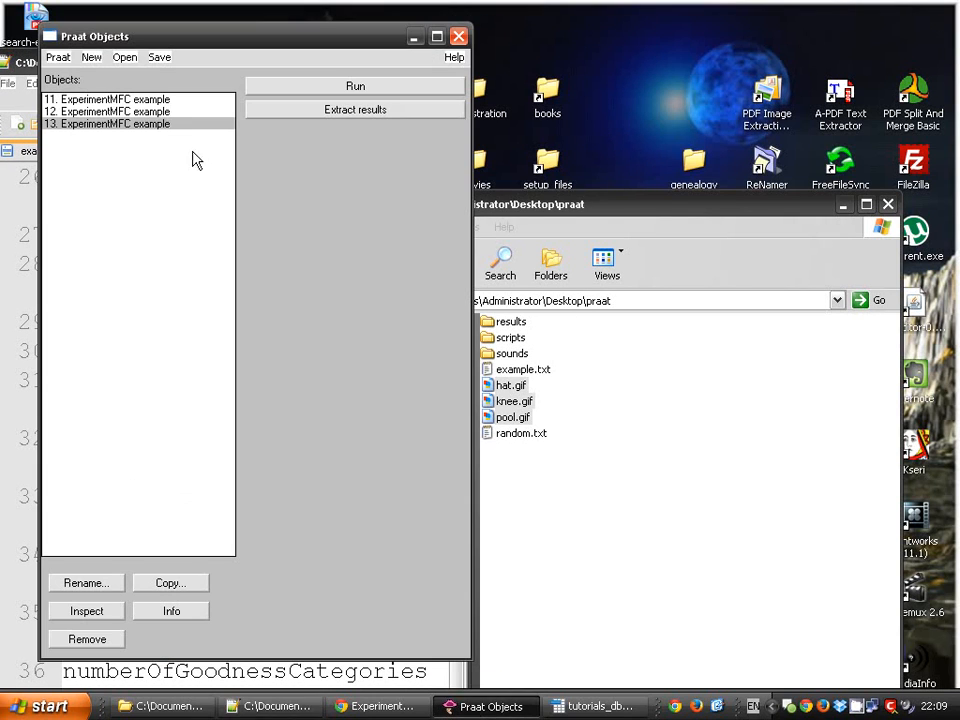
- Load the updated example.txt as ExperimentMFC object 14 and run it
left_click(124, 57)
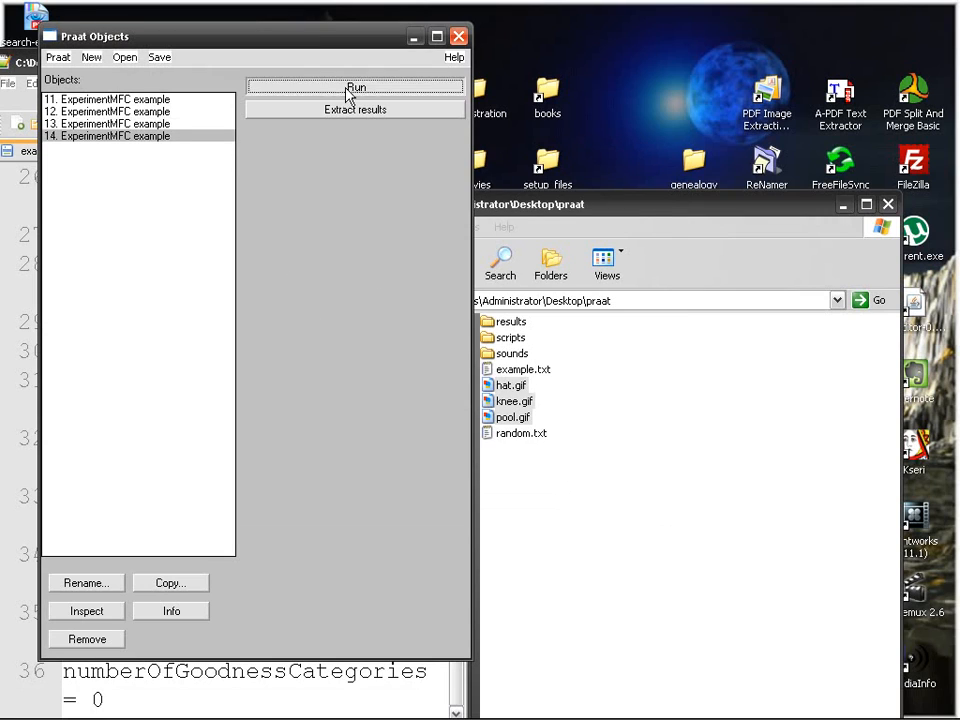
left_click(355, 88)
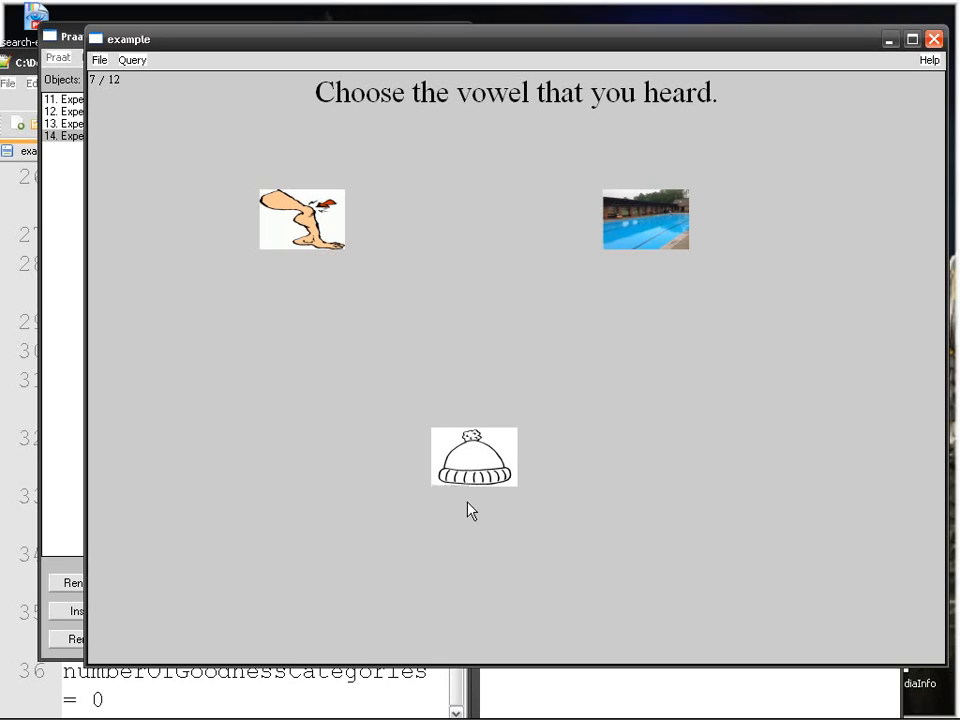
- Answer the four remaining trials with the hat picture button until the experiment closes
left_click(474, 458)
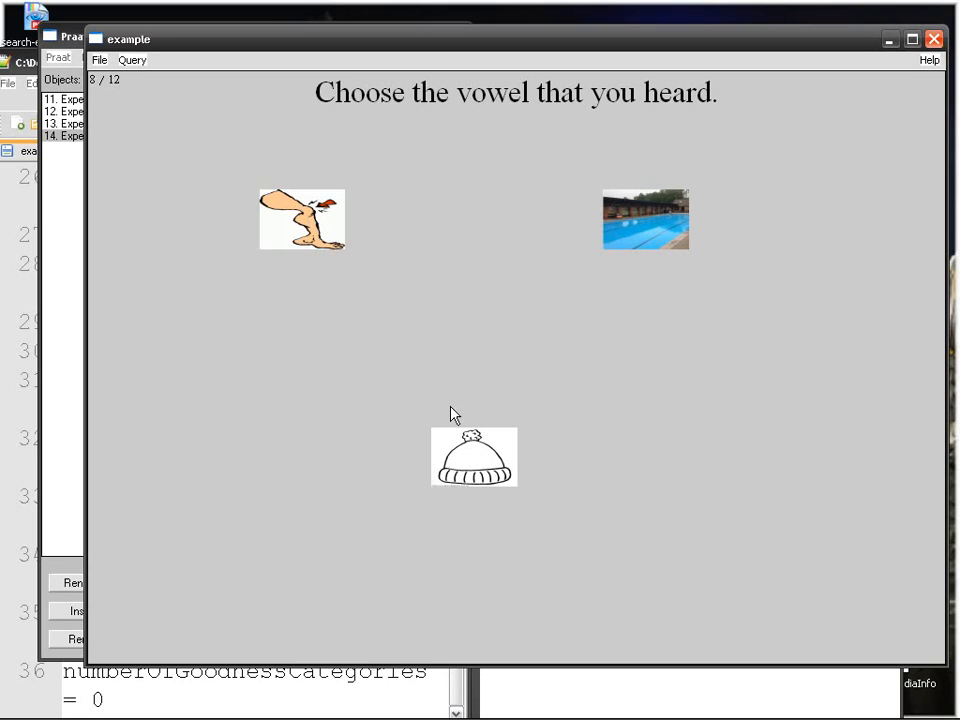
left_click(475, 458)
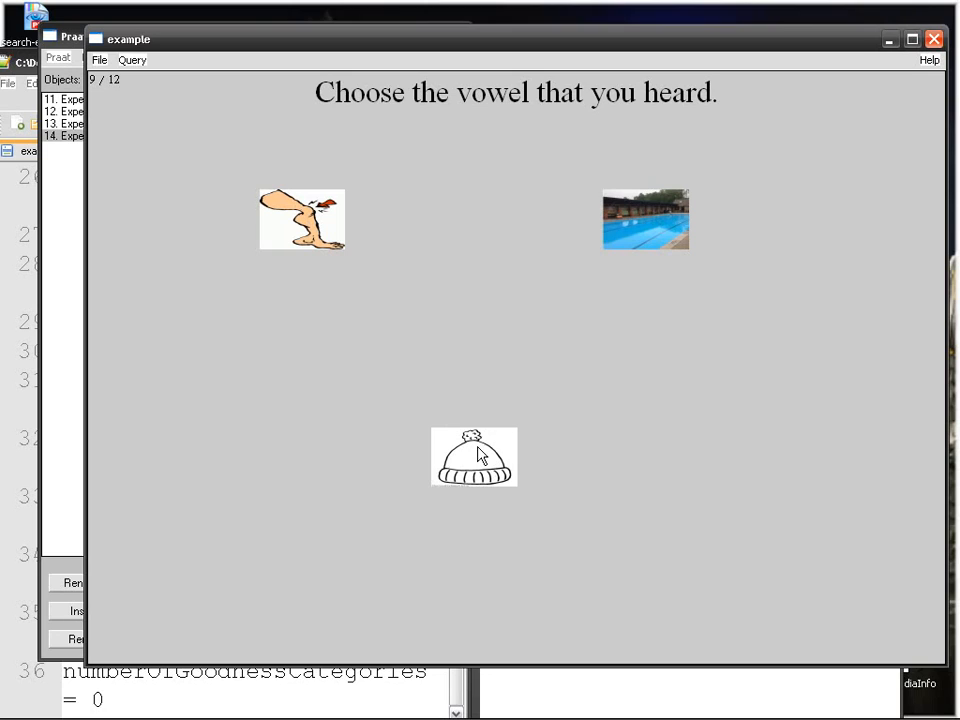
left_click(474, 458)
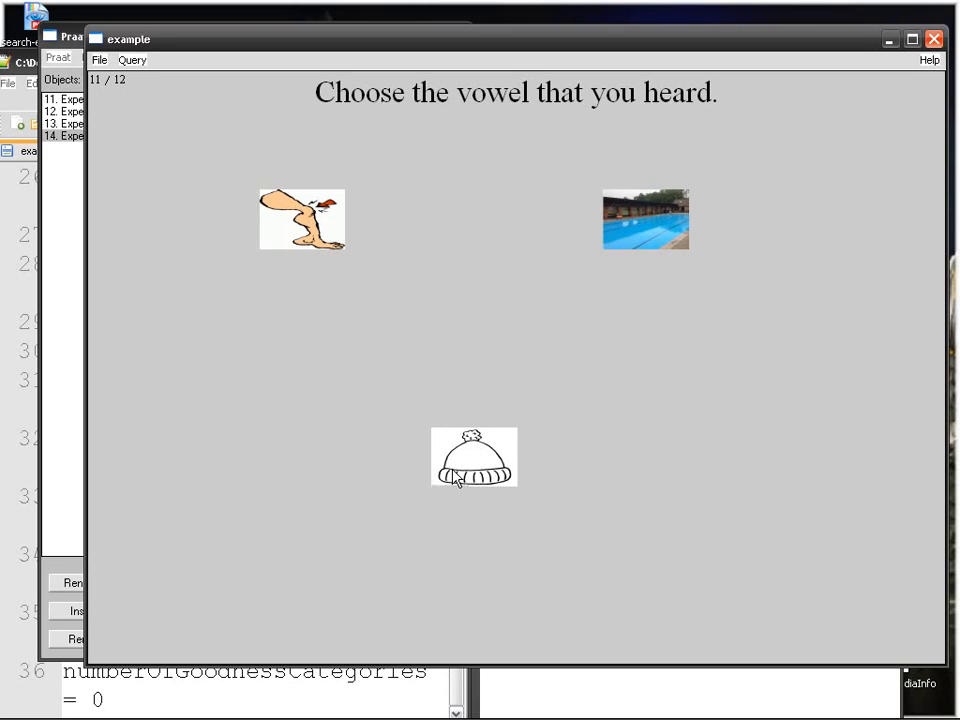
left_click(473, 459)
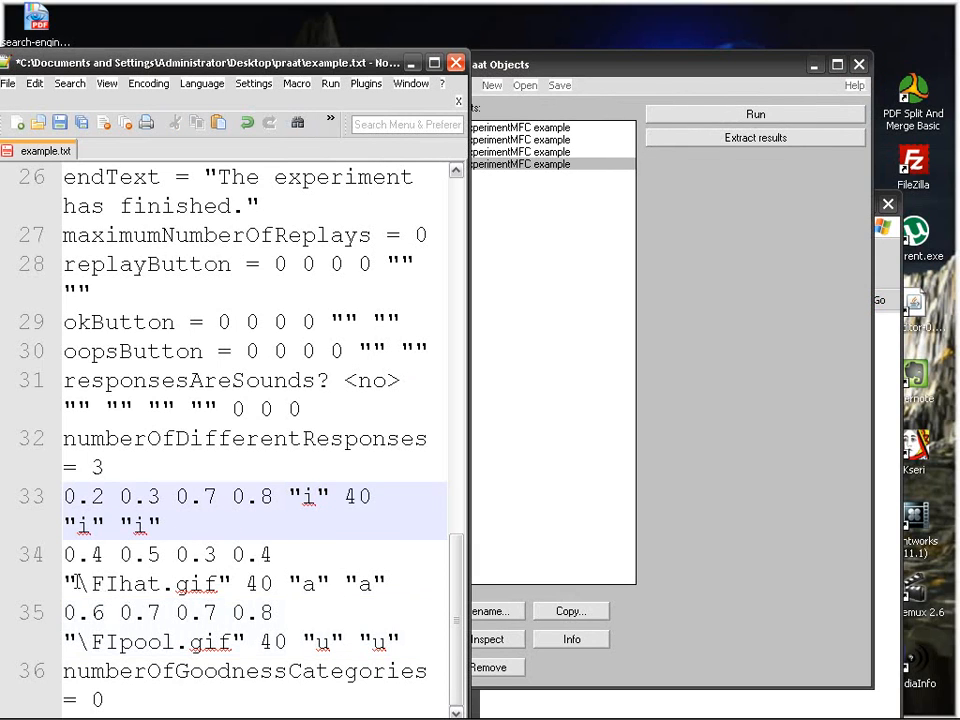
- Bring the Notepad++ window with example.txt back to the front
left_click(248, 122)
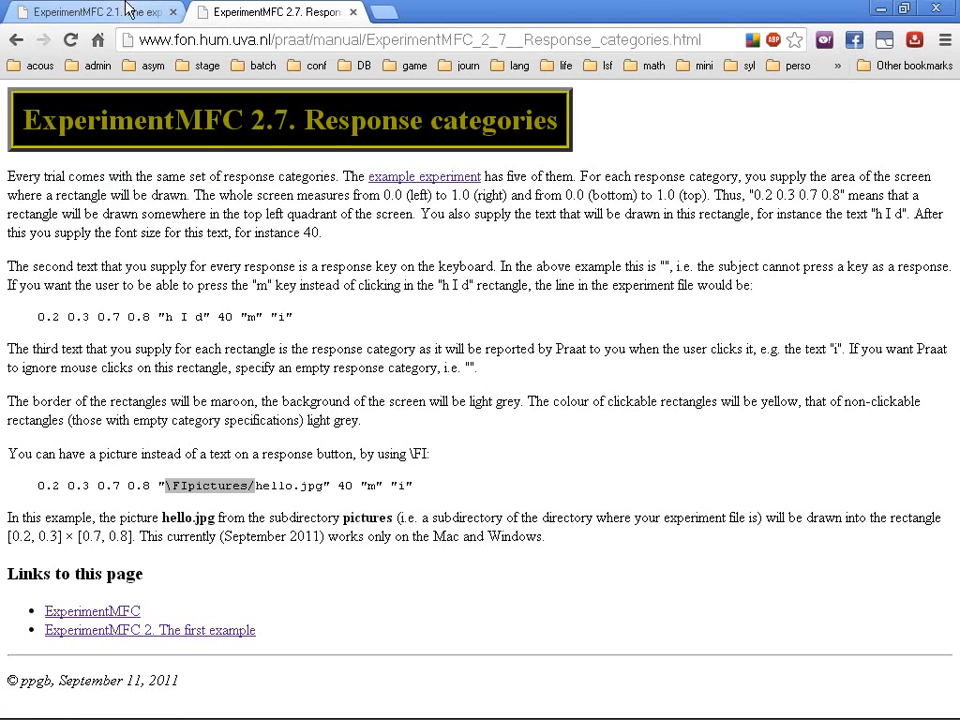
- Select the numberOfGoodnessCategories = 5 block on the manual's ExperimentMFC 2.1 page
left_click(90, 11)
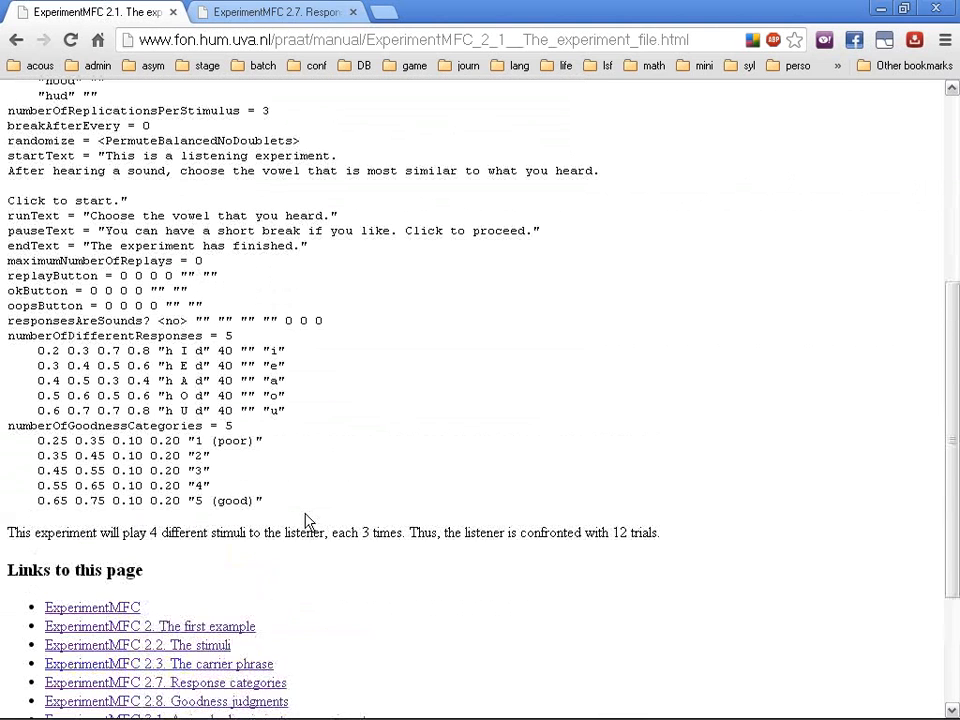
left_click_drag(10, 425, 263, 500)
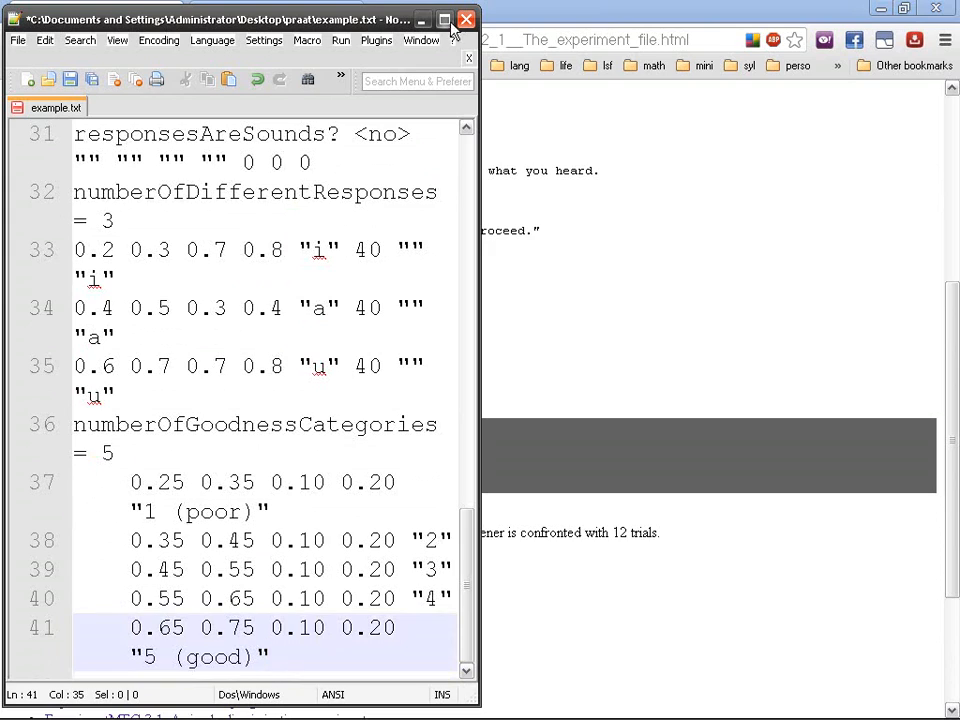
- Maximize the Notepad++ window so the script fills the screen
left_click(444, 20)
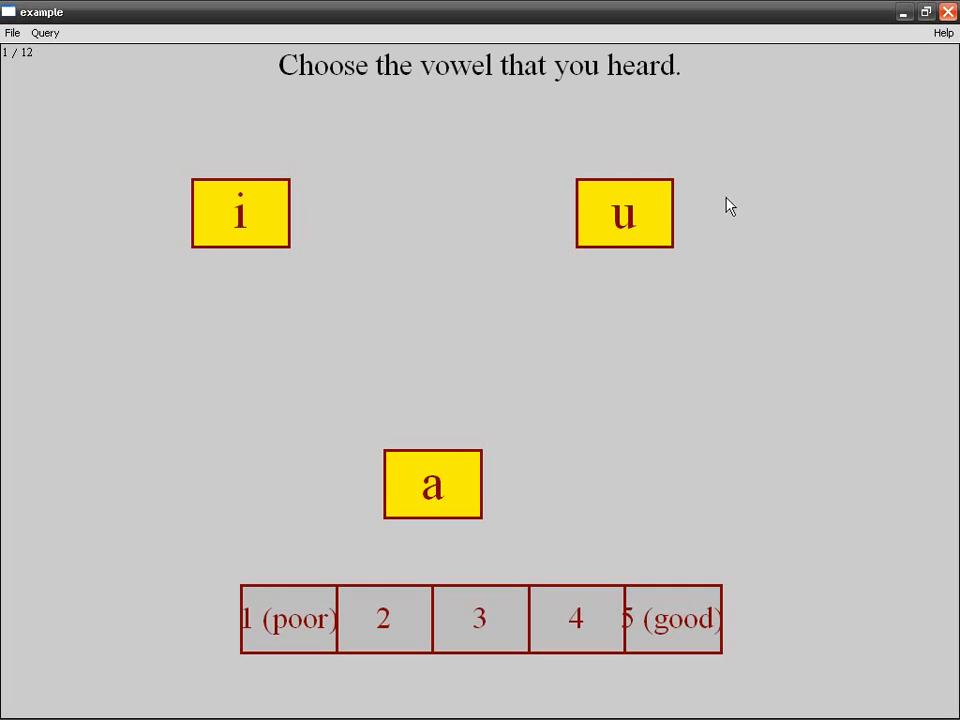
mouse_move(260, 218)
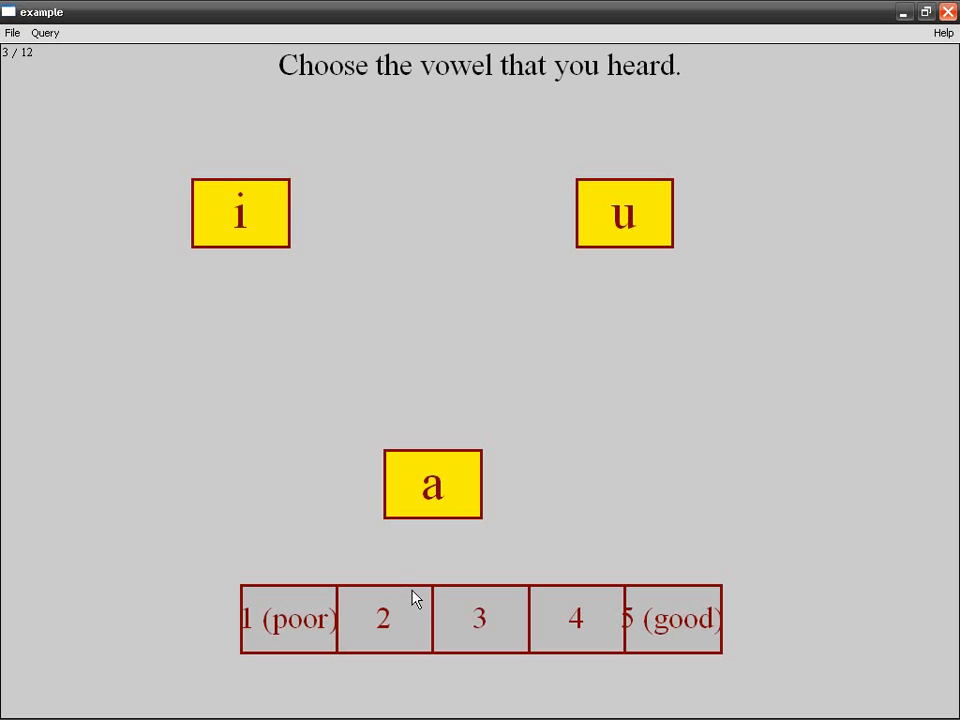
mouse_move(268, 630)
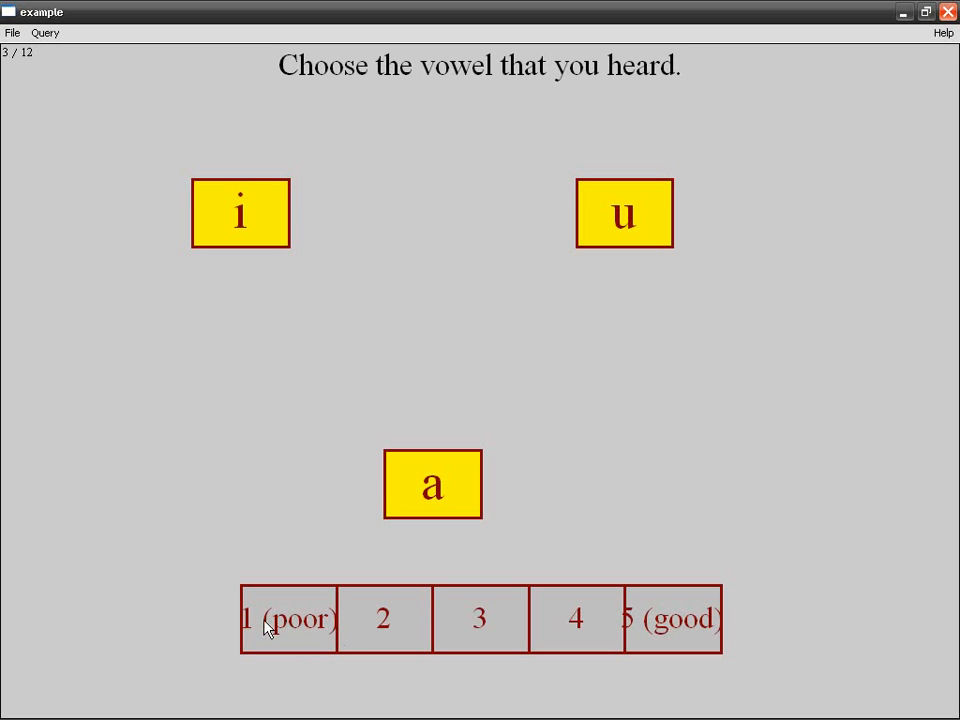
mouse_move(643, 8)
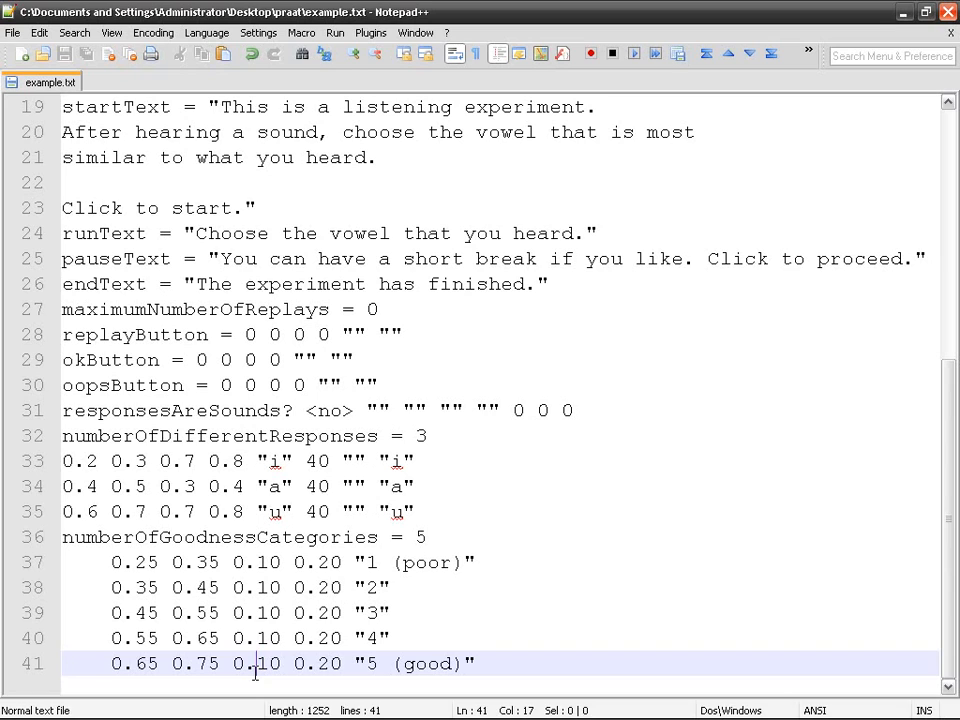
- Select the 0.75 right-edge value on the 5 (good) category, line 41
double_click(203, 663)
type("80")
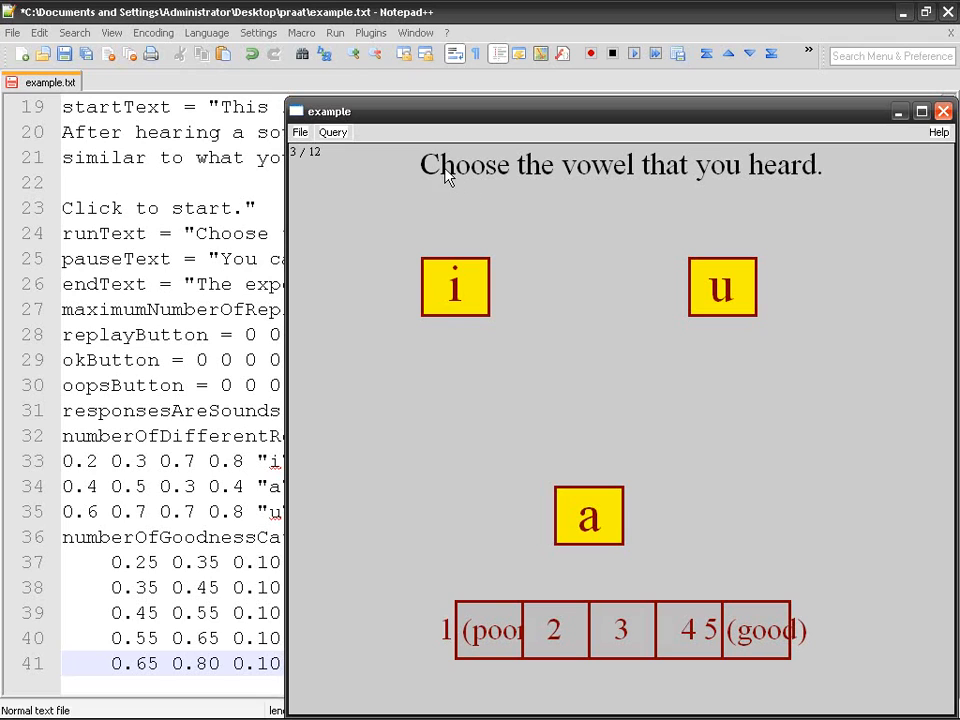
mouse_move(573, 172)
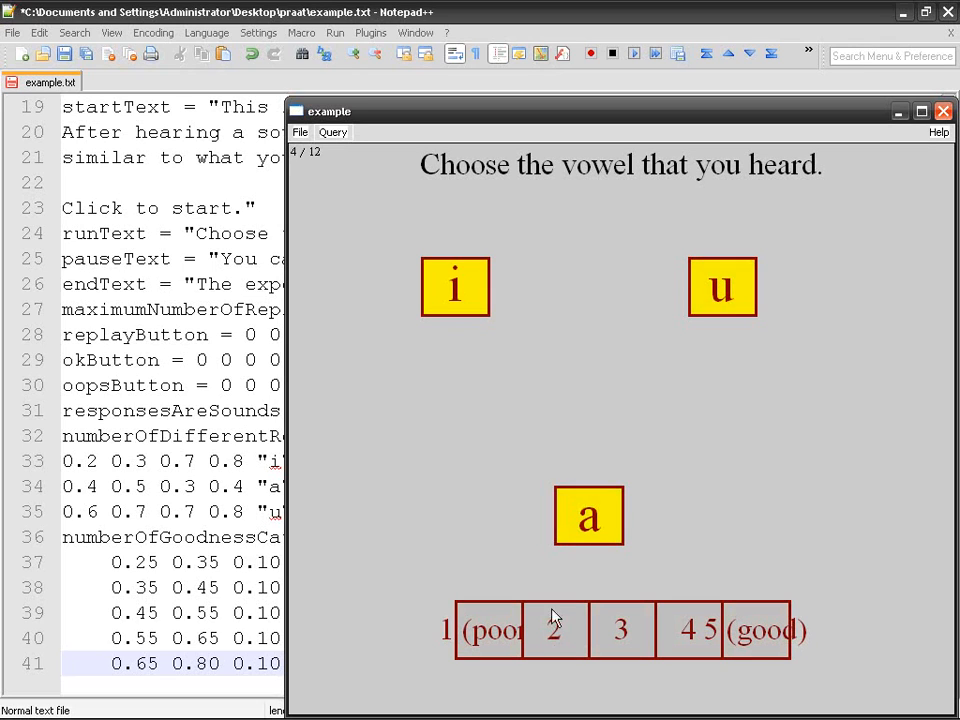
mouse_move(450, 180)
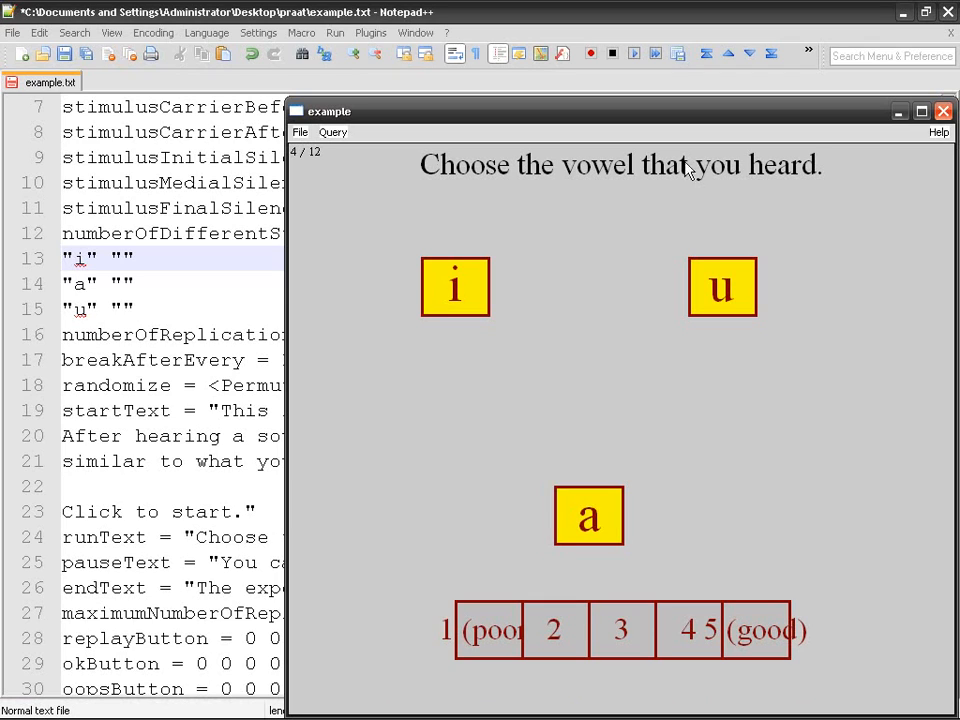
mouse_move(668, 180)
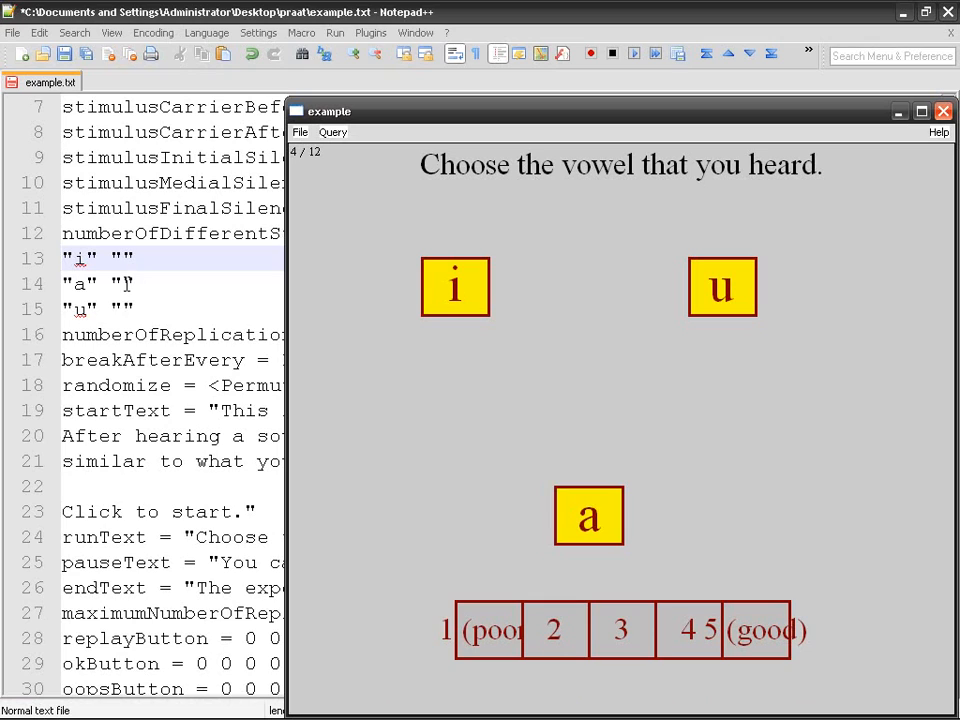
mouse_move(438, 170)
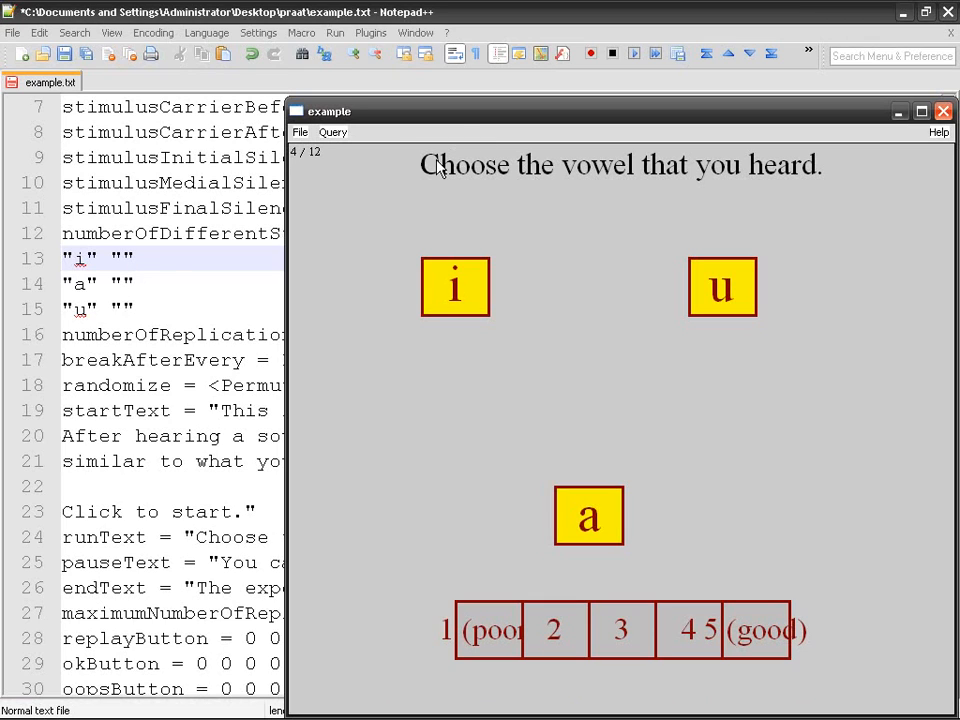
mouse_move(475, 168)
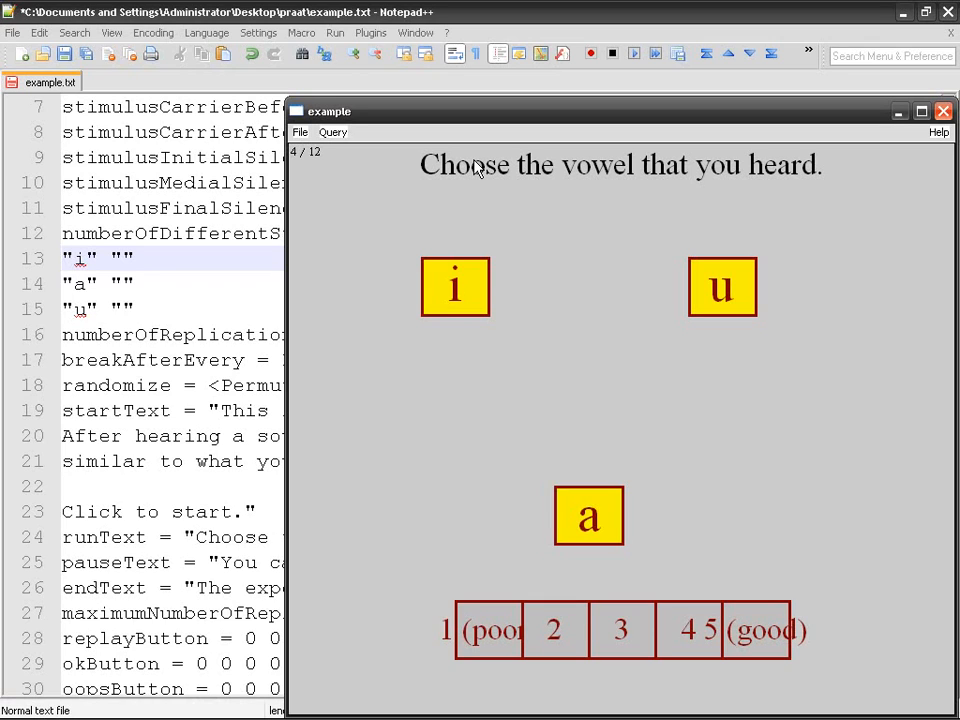
mouse_move(468, 293)
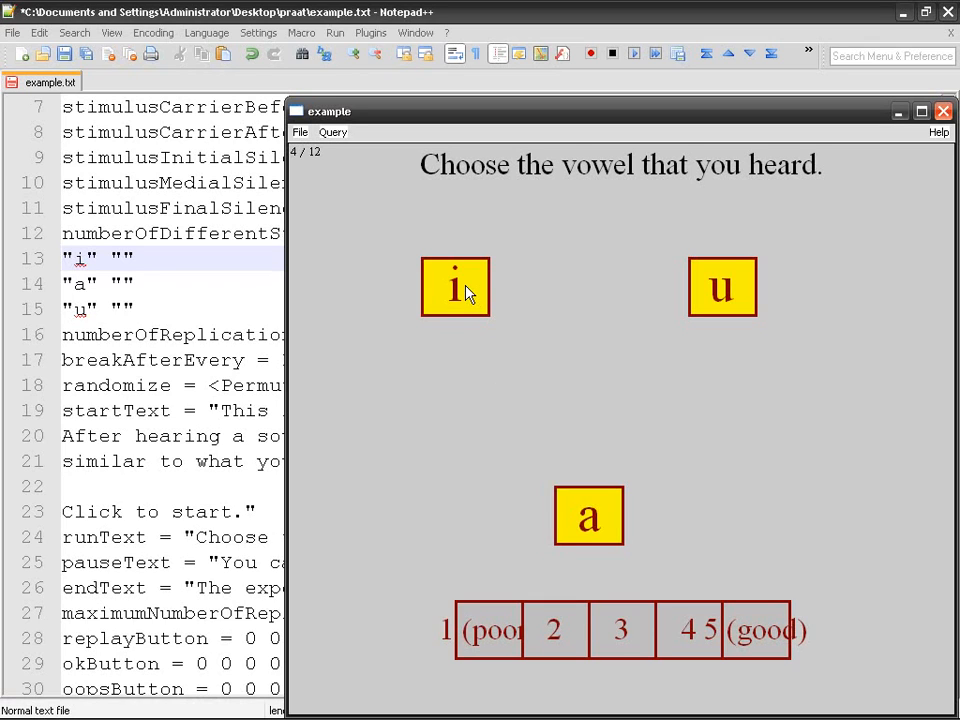
- Answer trial 4 with the vowel i and a goodness rating of 2
left_click(455, 287)
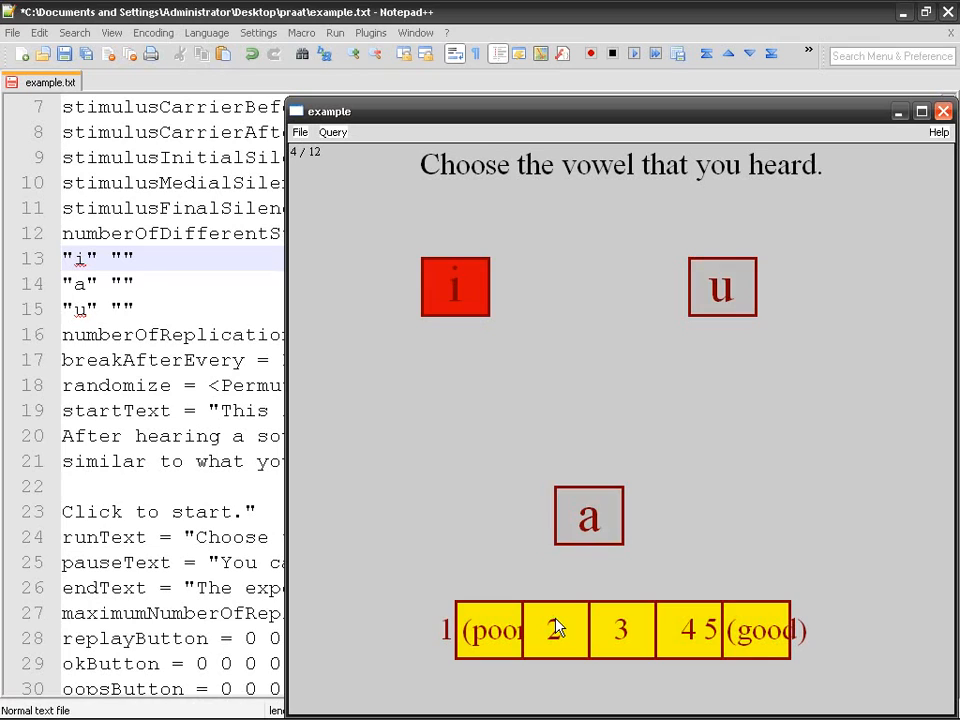
left_click(555, 630)
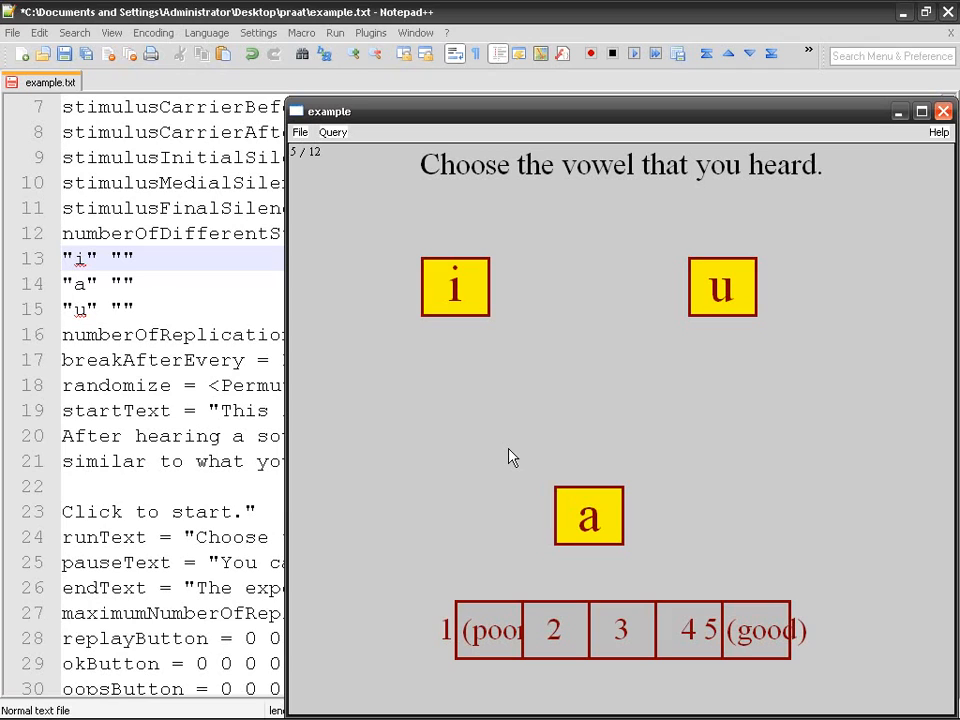
mouse_move(693, 377)
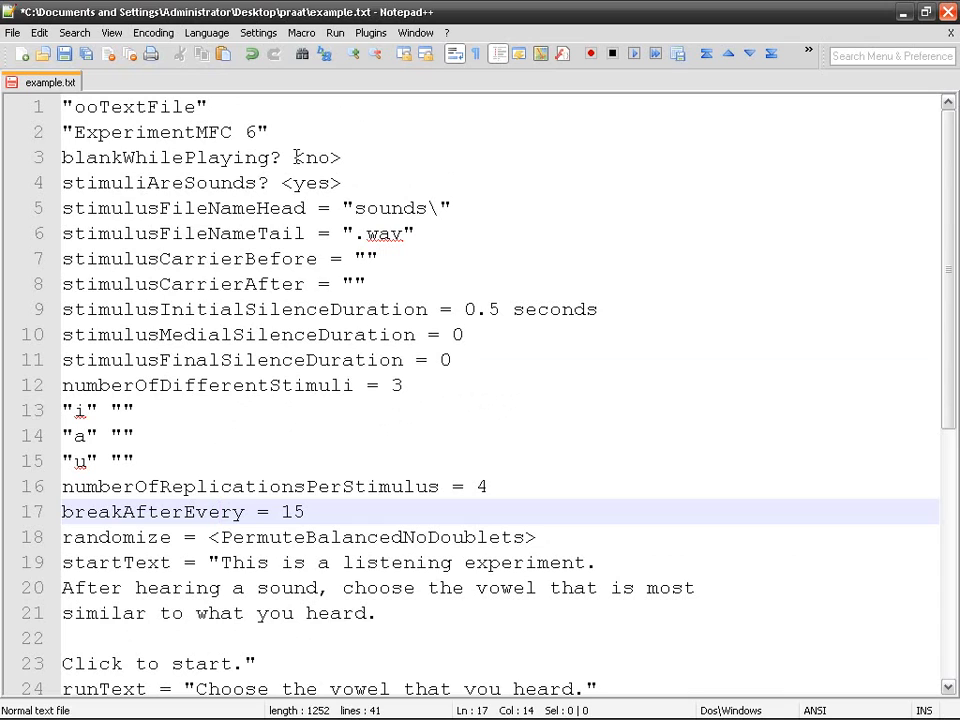
- Change blankWhilePlaying from no to yes on line 3
double_click(316, 157)
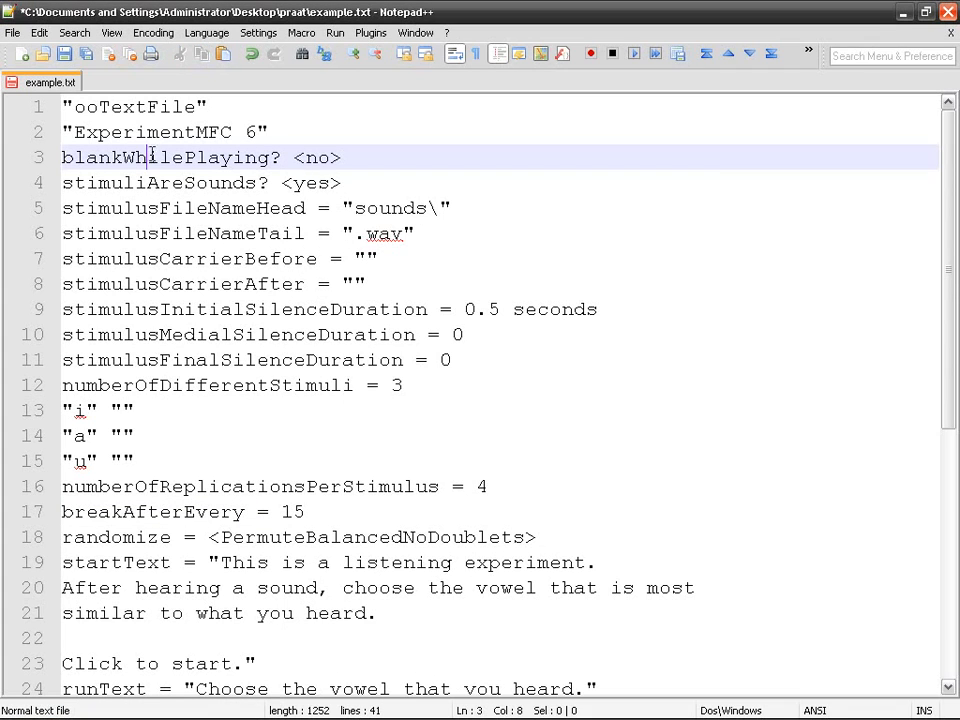
double_click(318, 157)
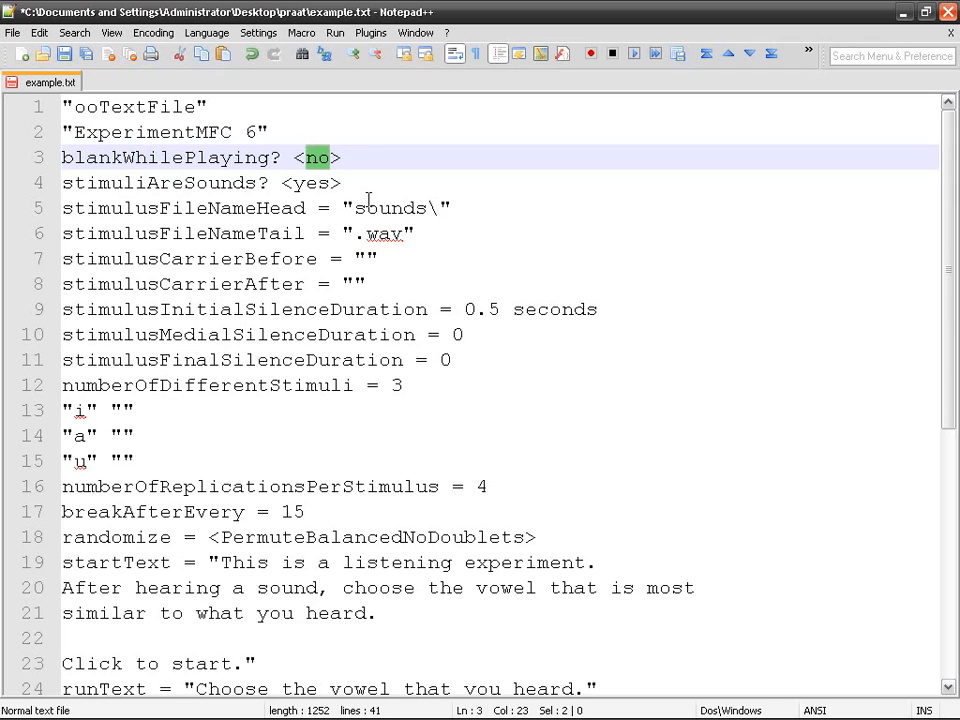
type("yes")
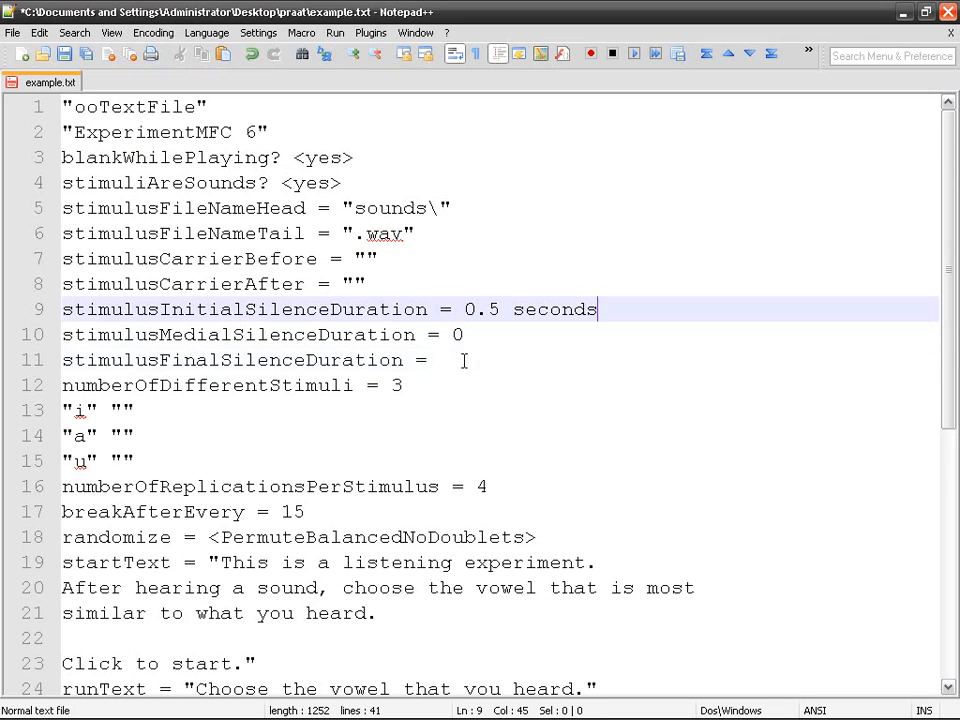
- Set the final silence duration on line 11 to 3 seconds
type("seconds")
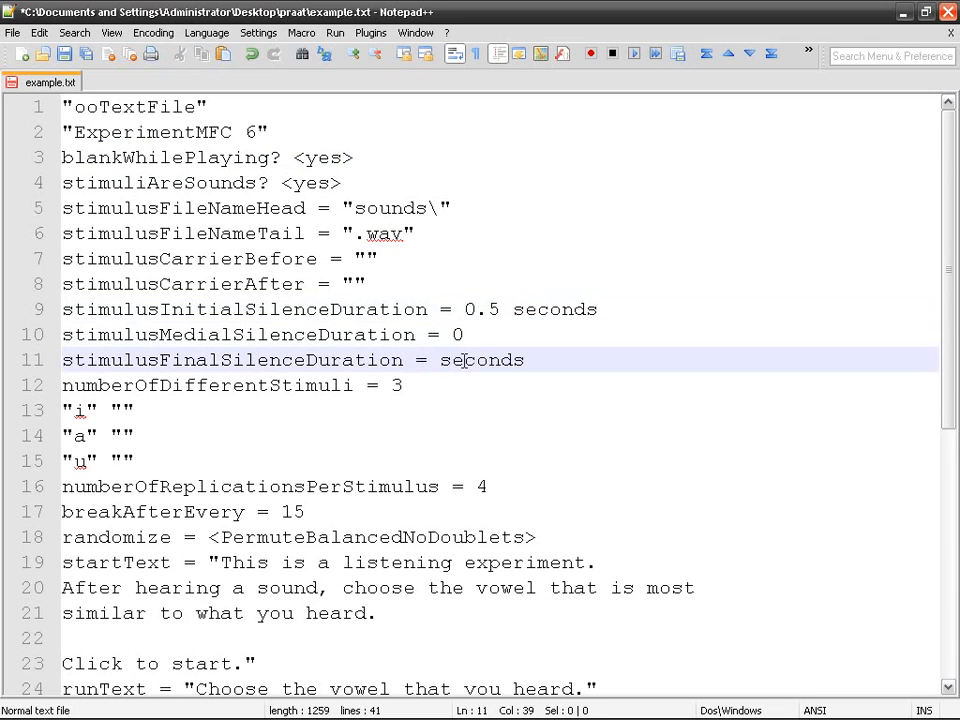
left_click(462, 360)
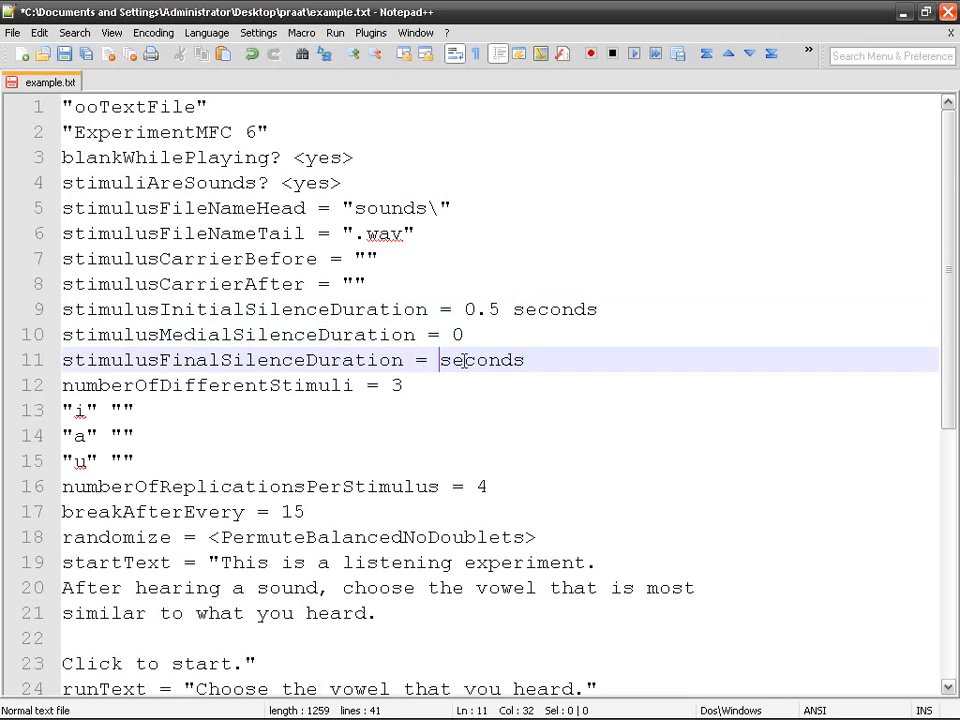
type("3")
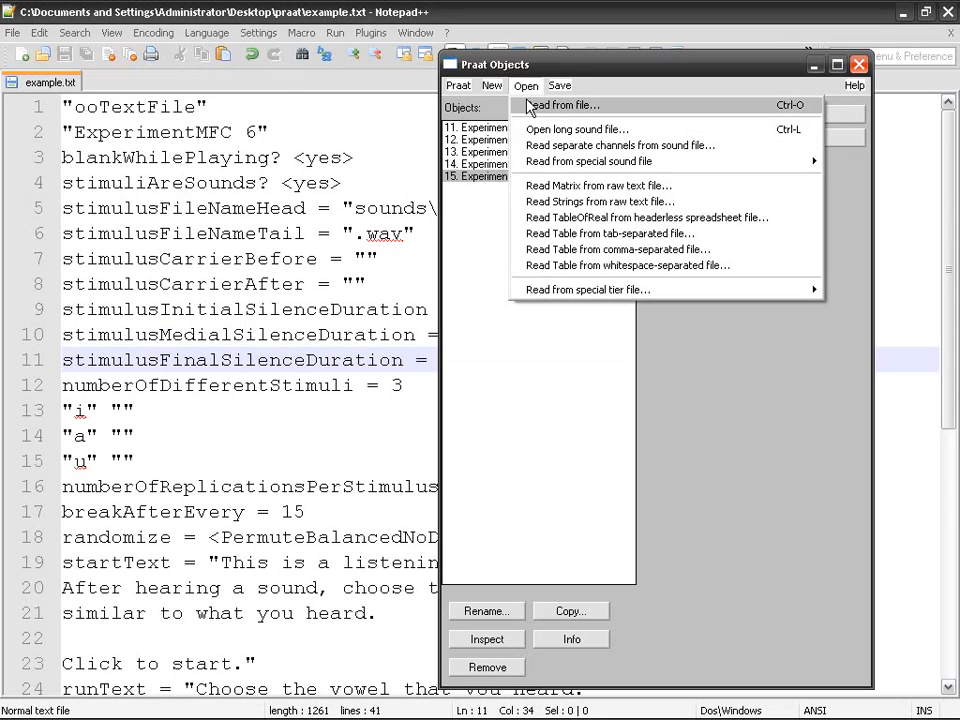
- Reload example.txt in Praat, run it past the intro, and choose a on trial 2
left_click(561, 105)
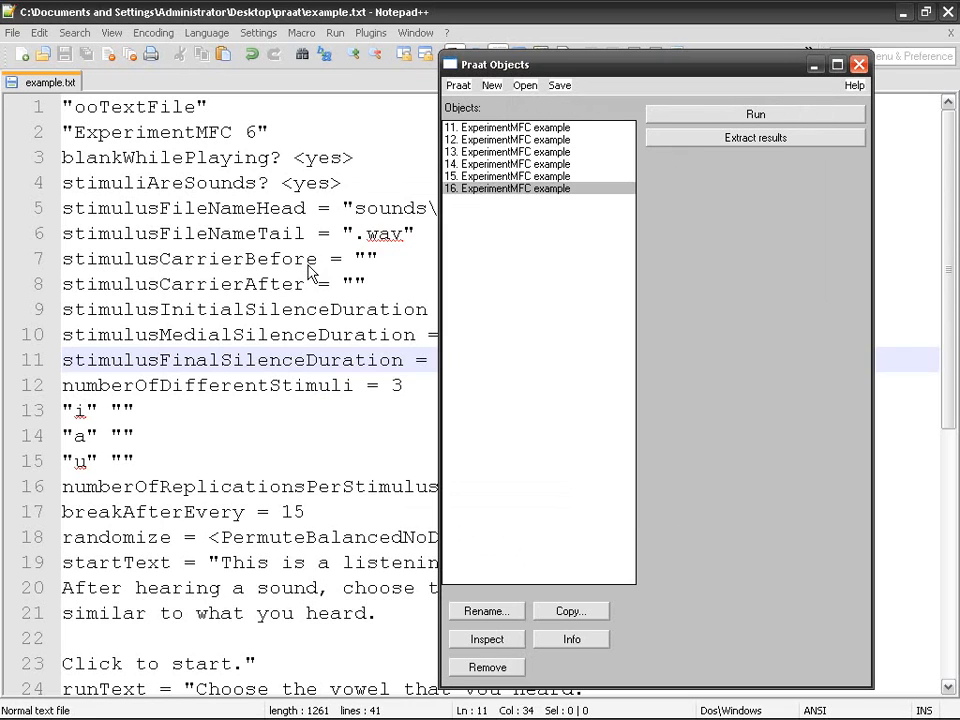
left_click(754, 113)
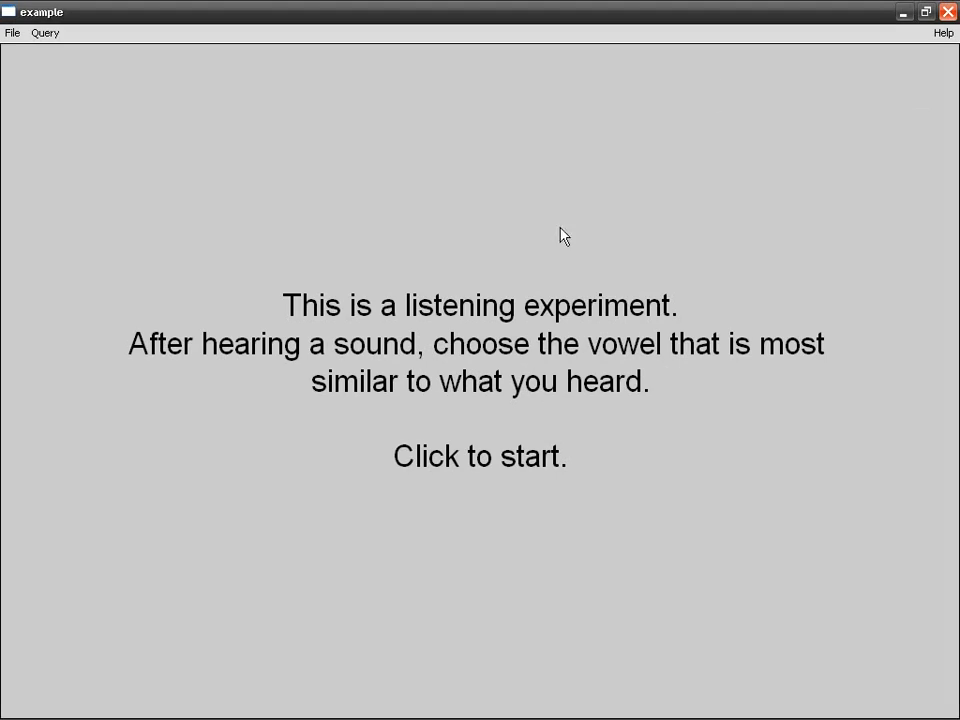
left_click(480, 456)
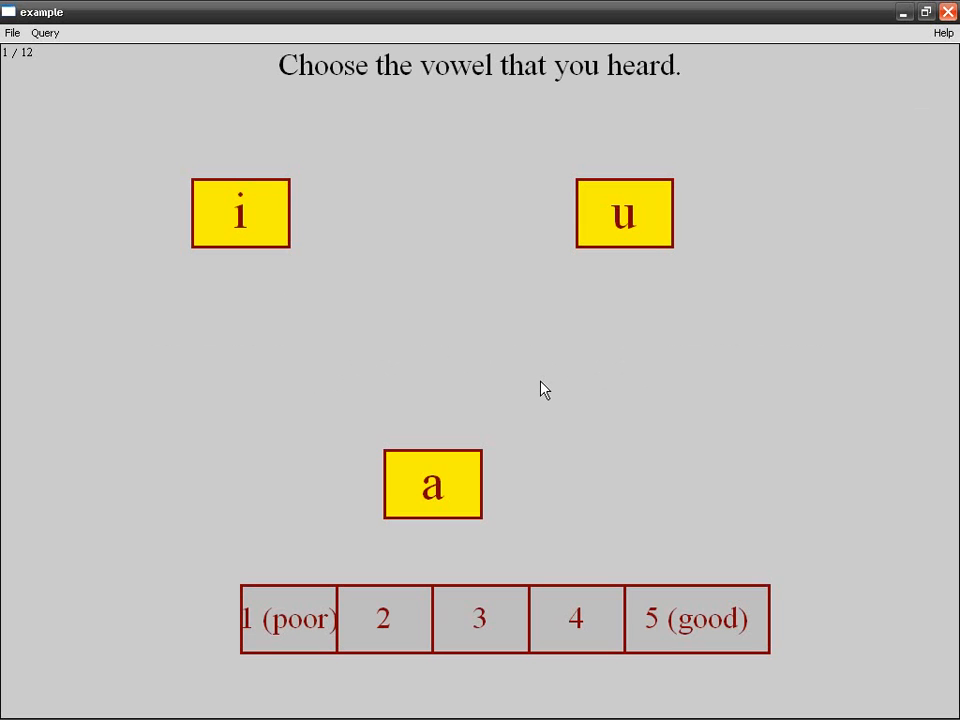
mouse_move(305, 265)
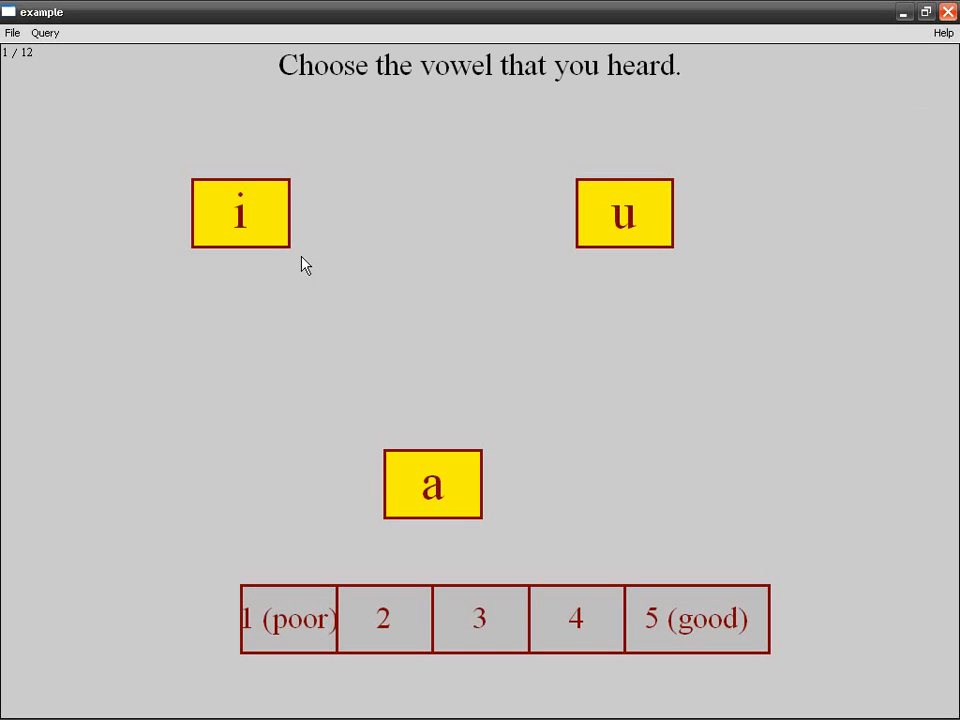
left_click(432, 484)
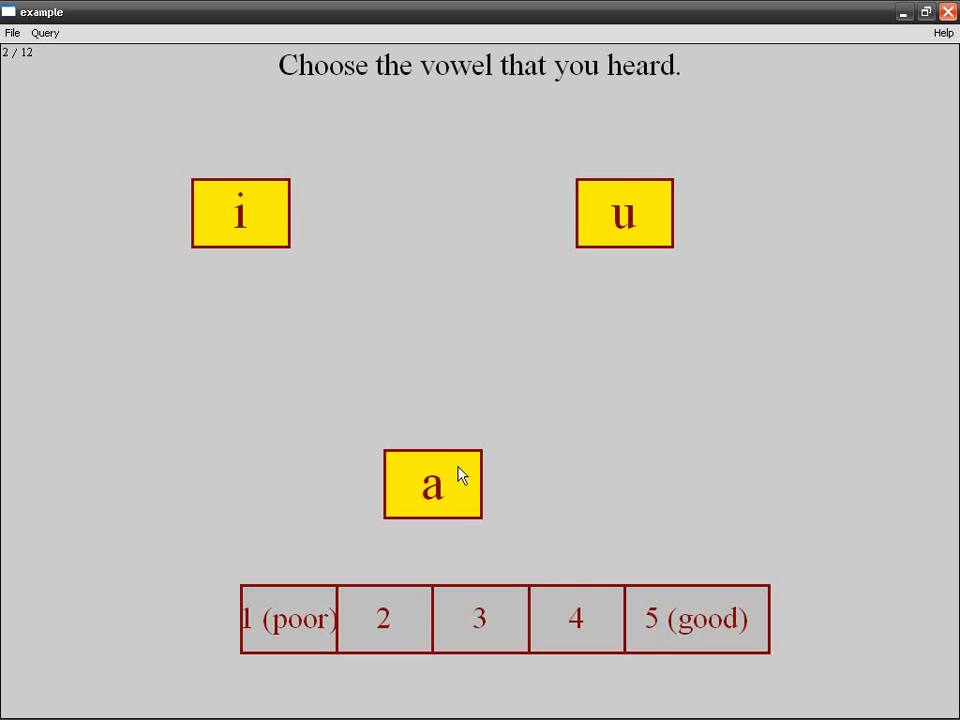
left_click(432, 485)
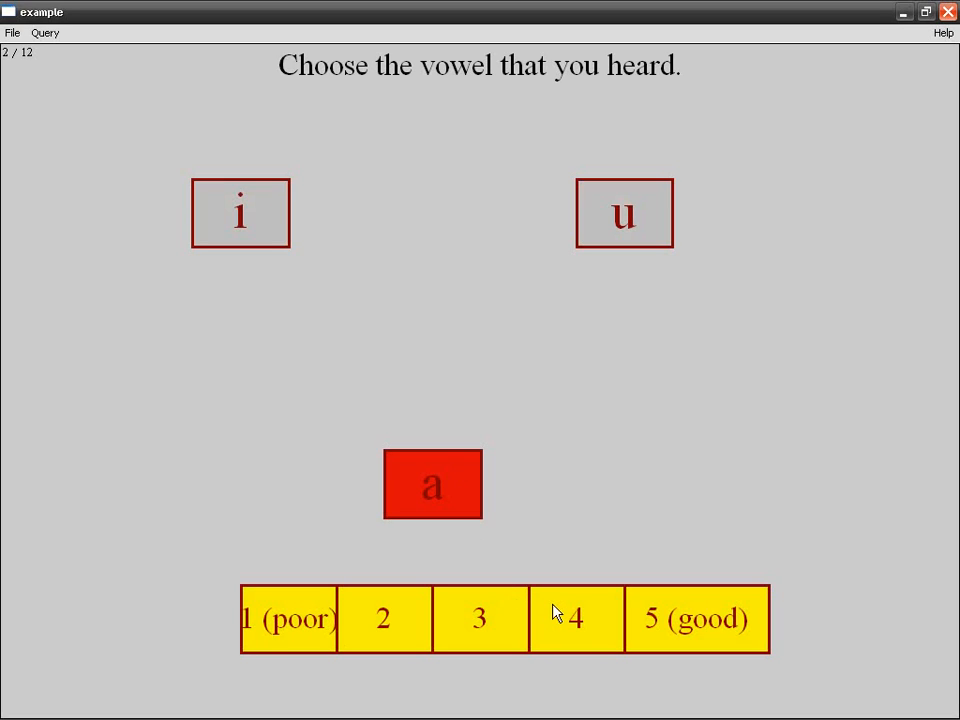